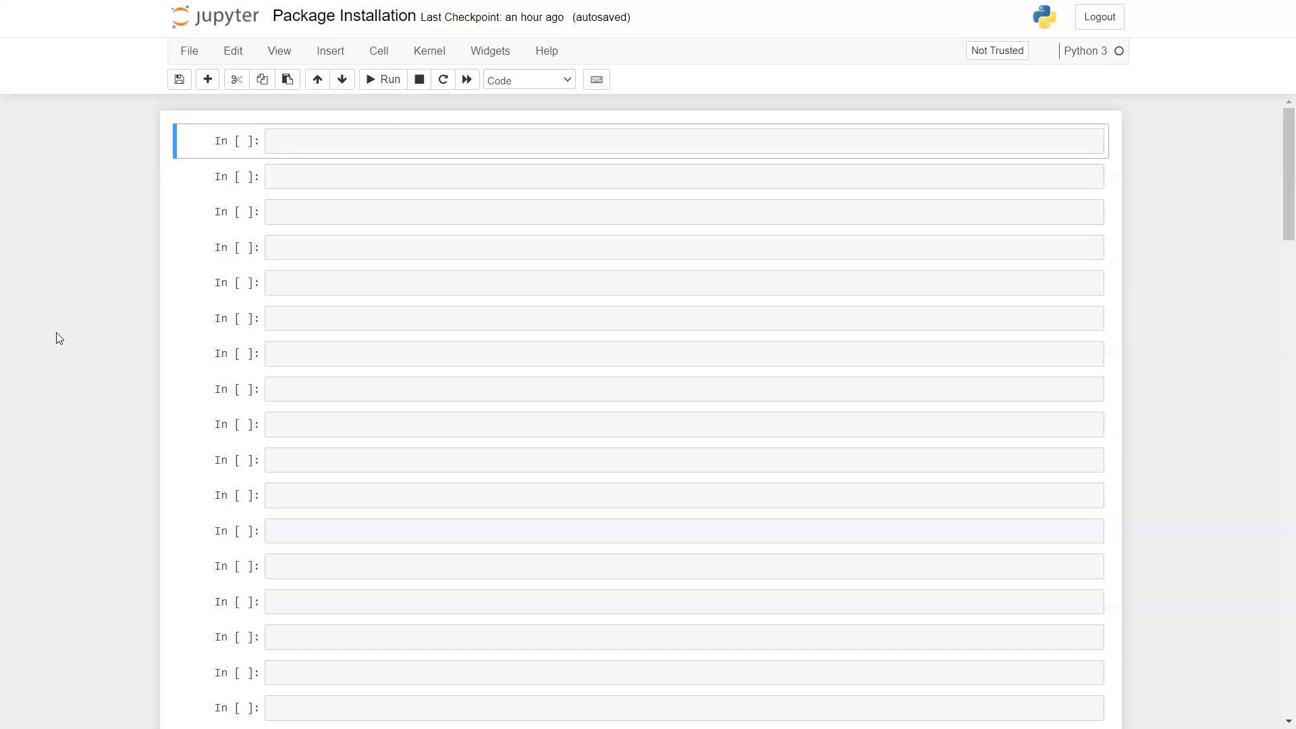
mouse_move(363, 121)
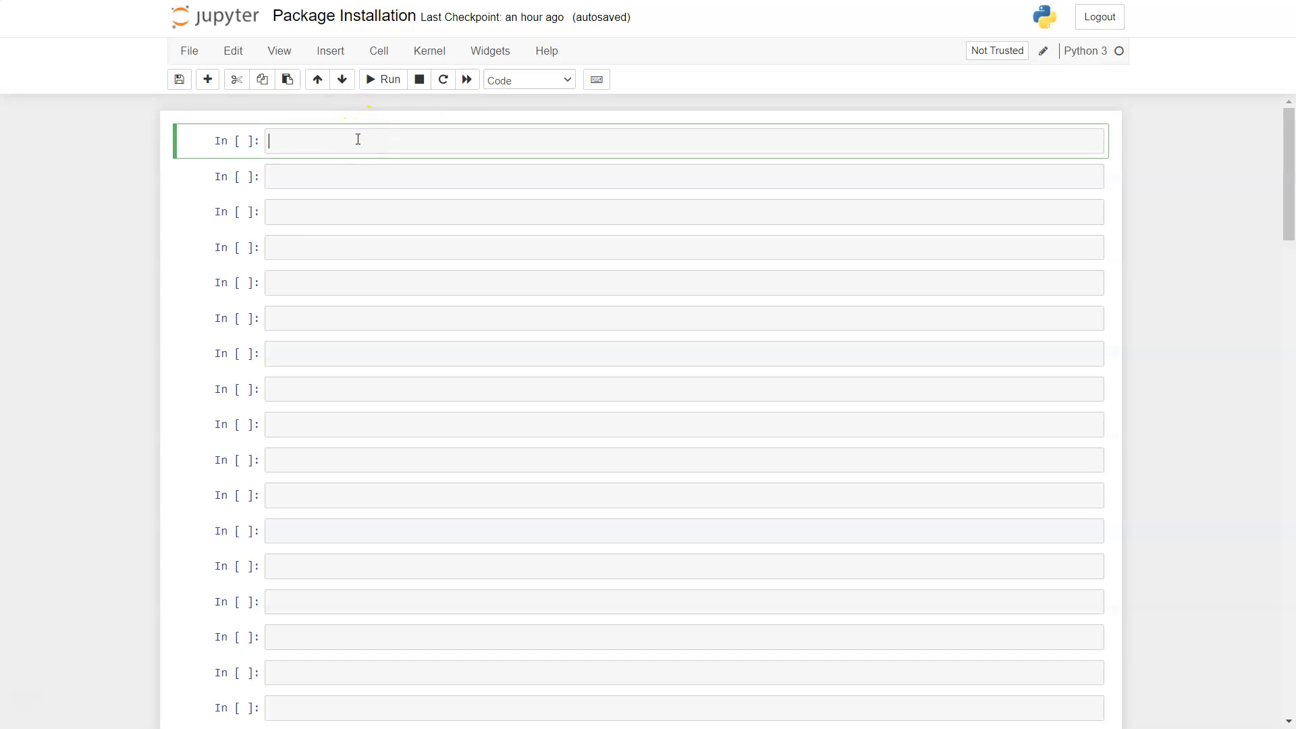
mouse_move(588, 150)
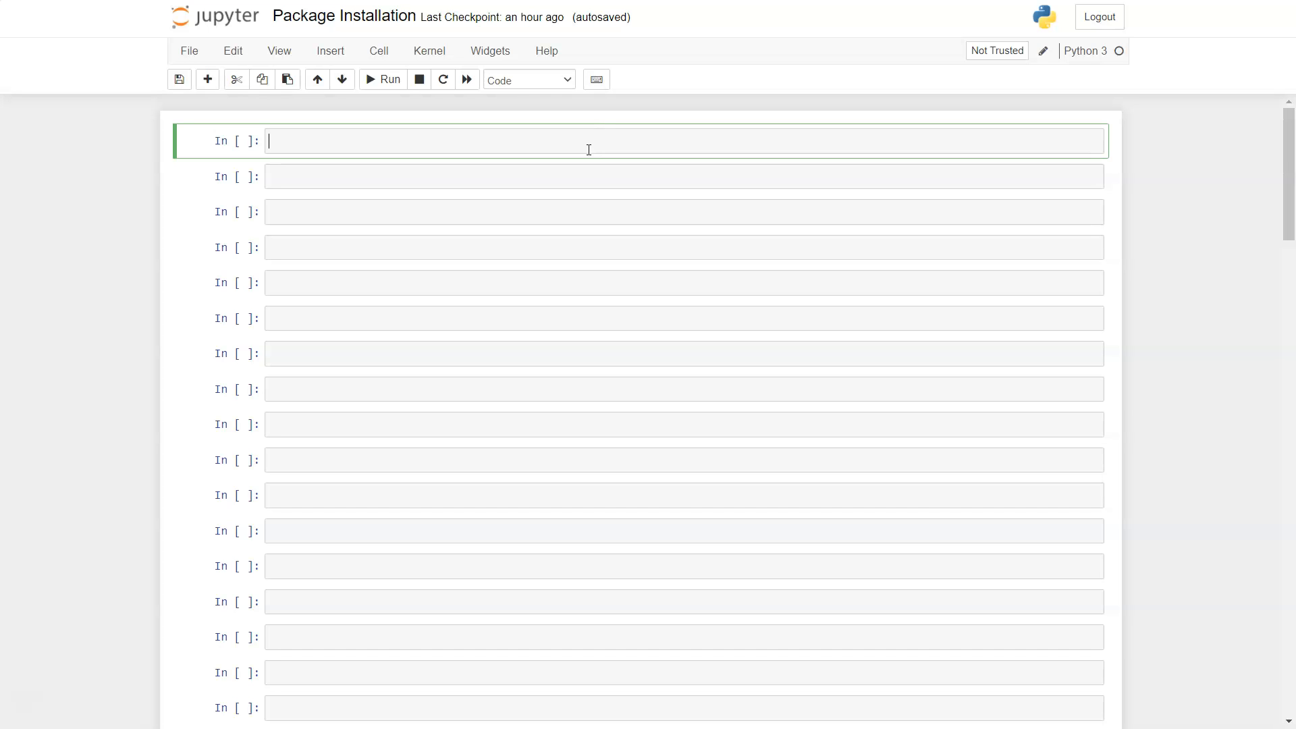
Step: Run !pip install scikit-learn in the first cell, installing scikit-learn 1.0.1
text(!)
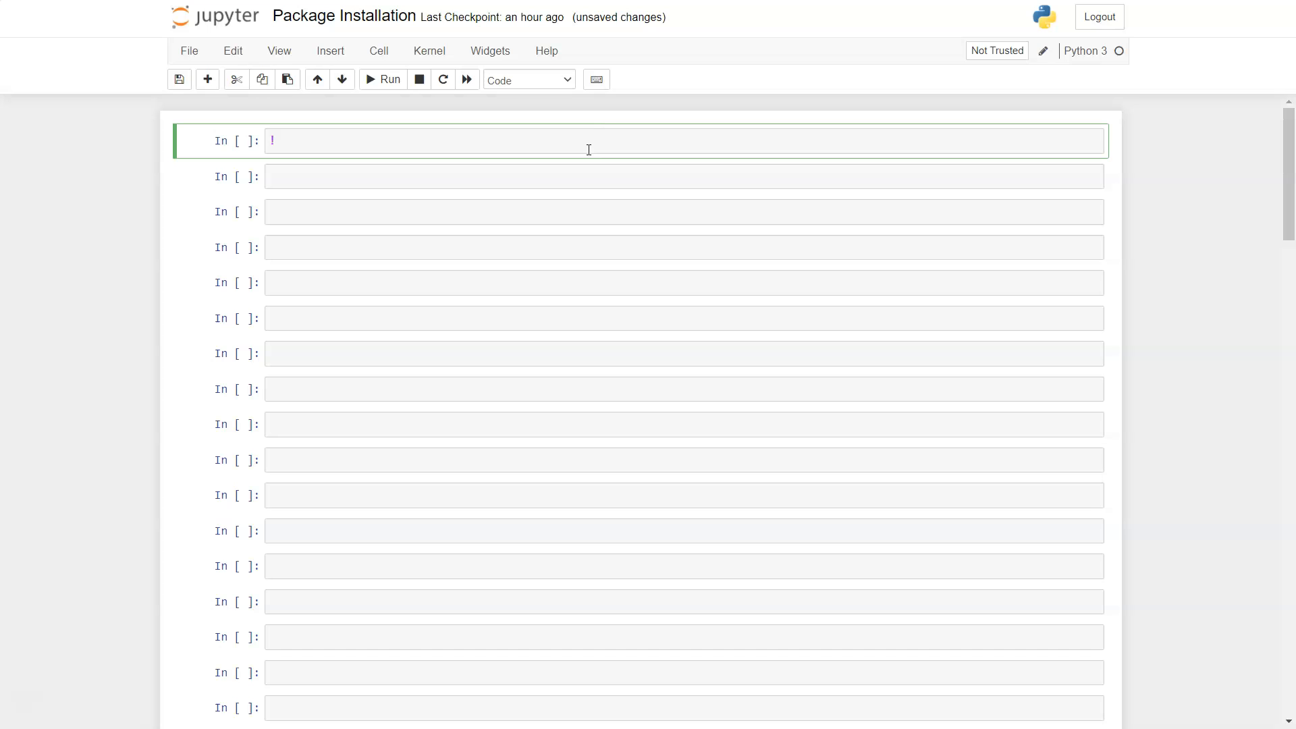
text(pip)
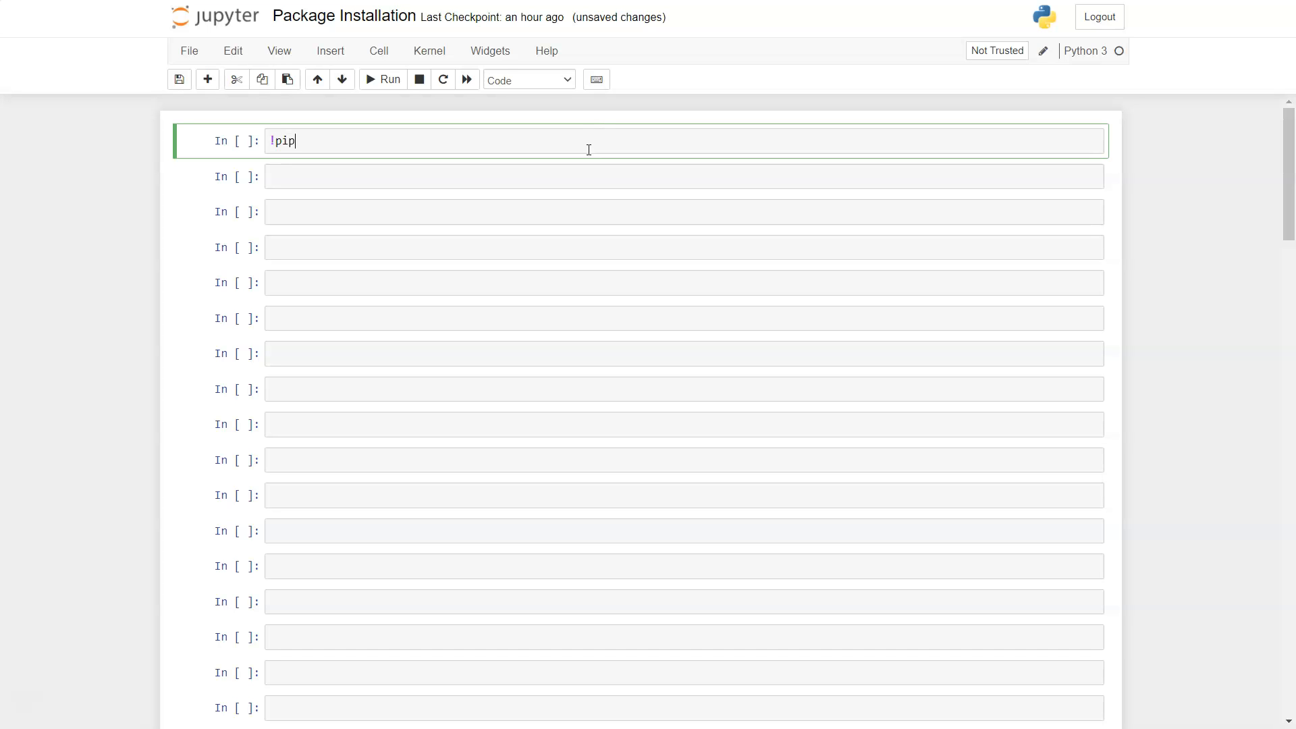
text(install)
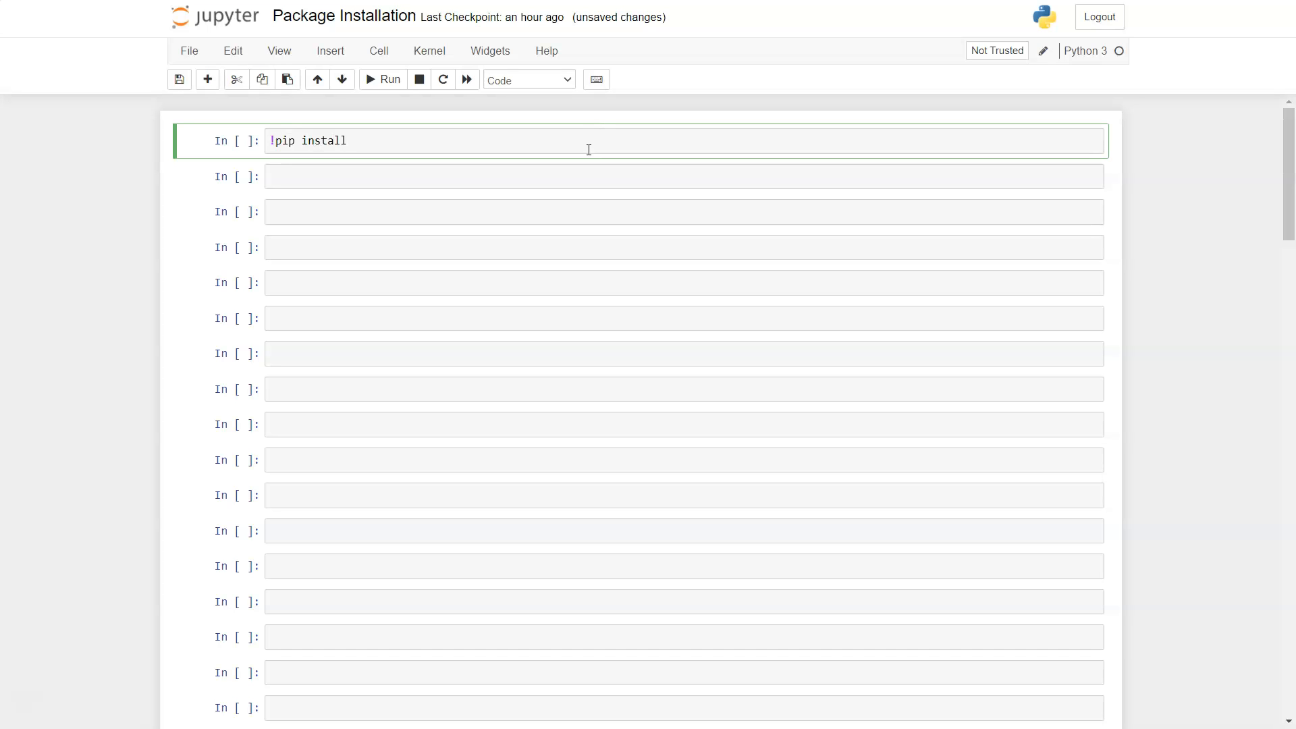
text(scikit-)
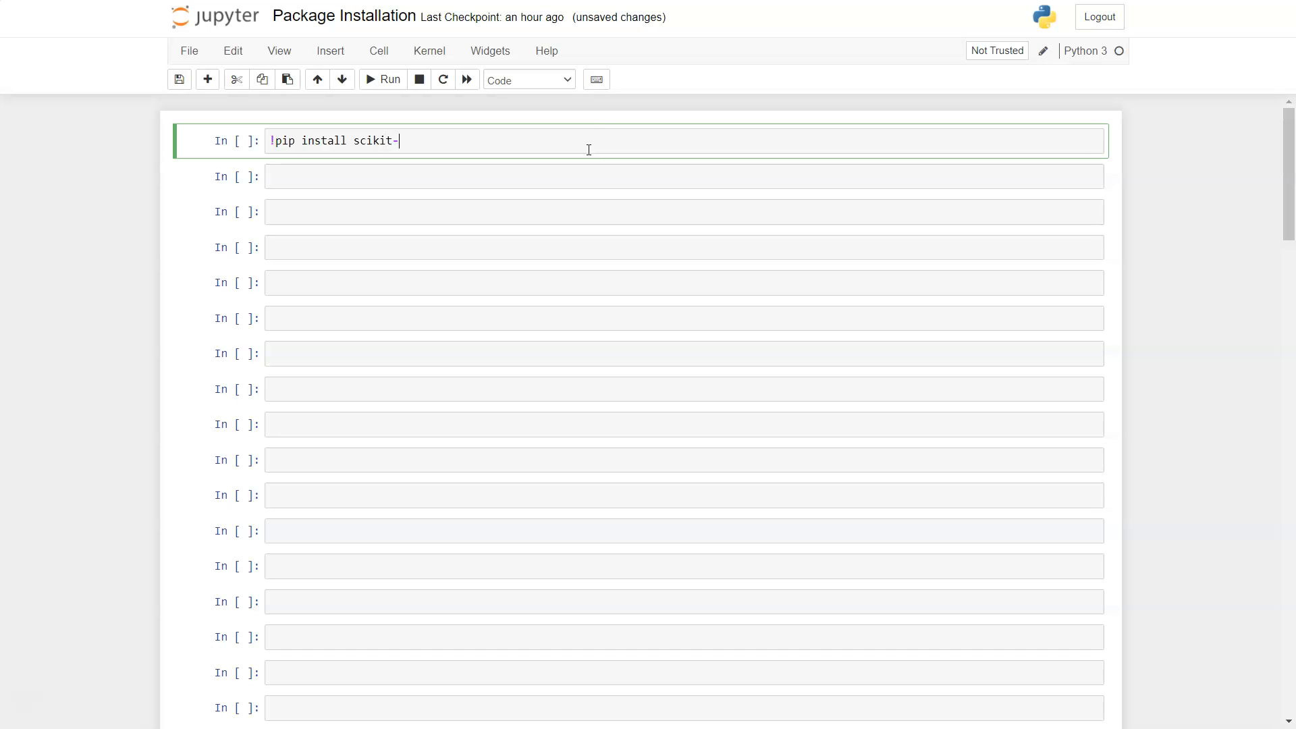
text(learn)
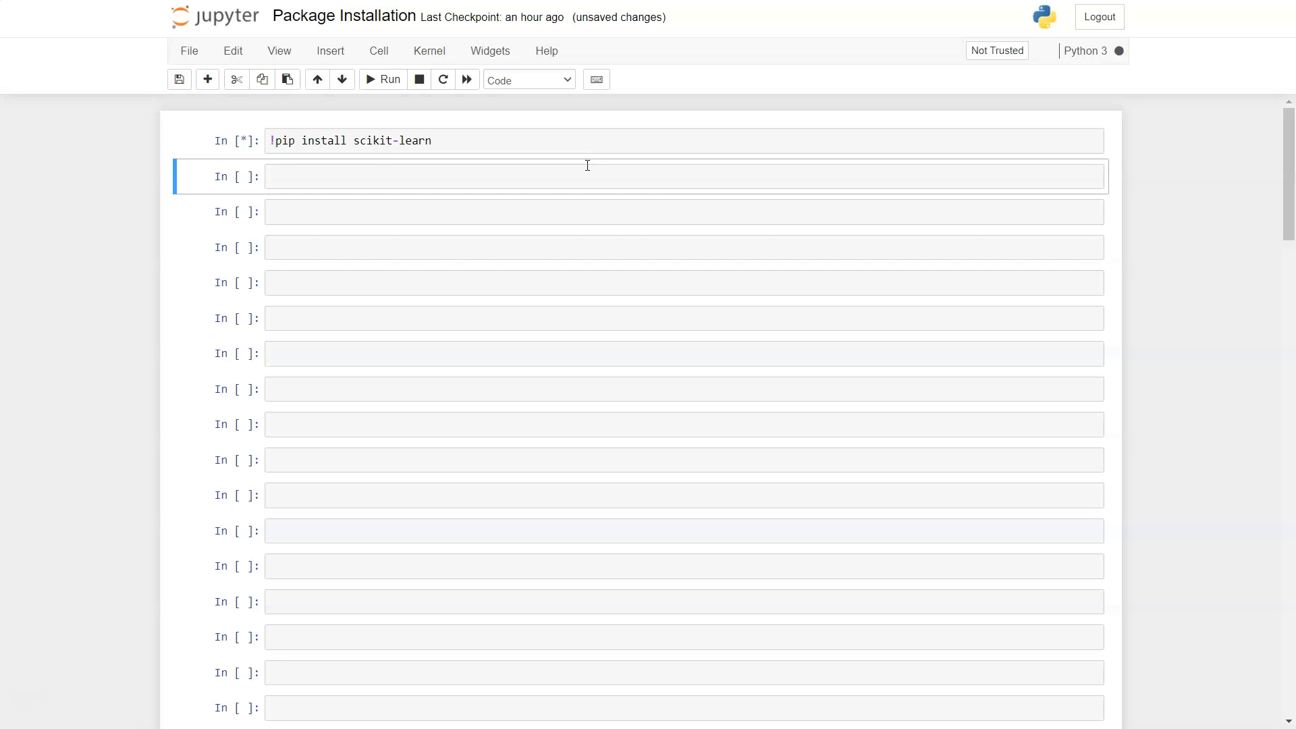
click(383, 80)
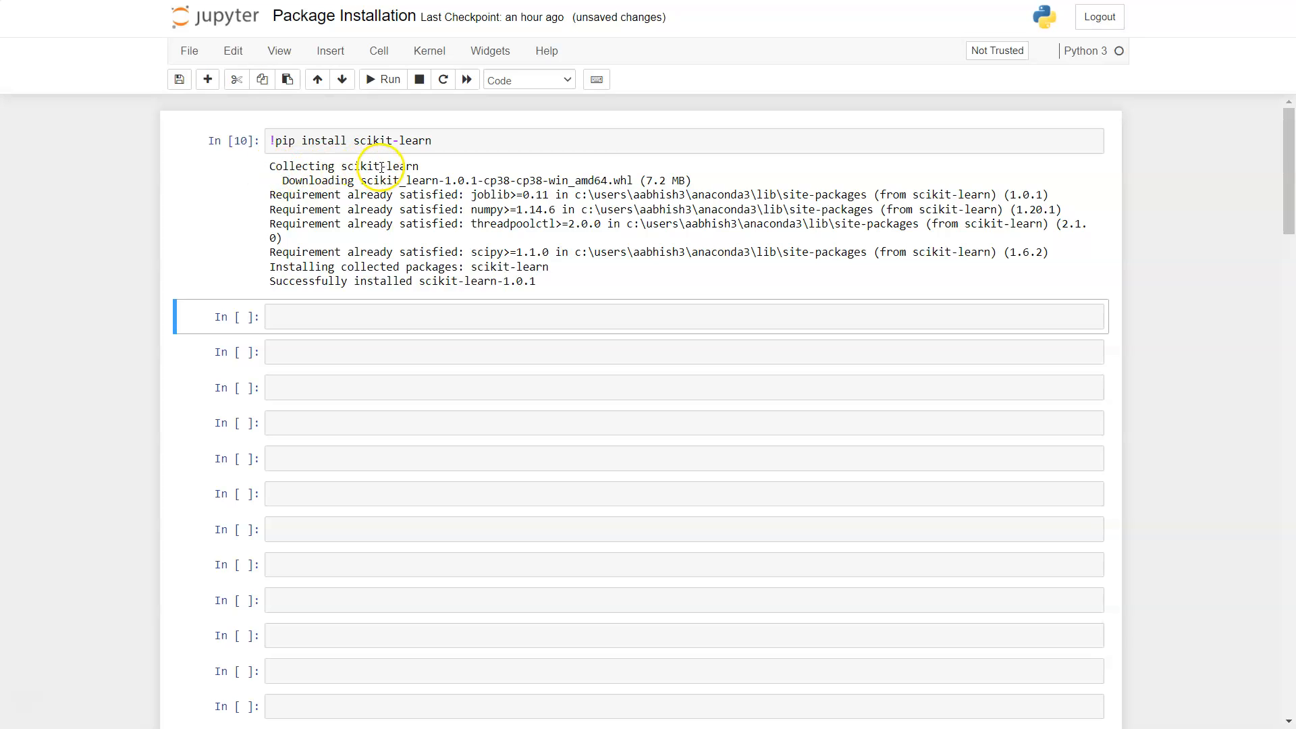
mouse_move(480, 183)
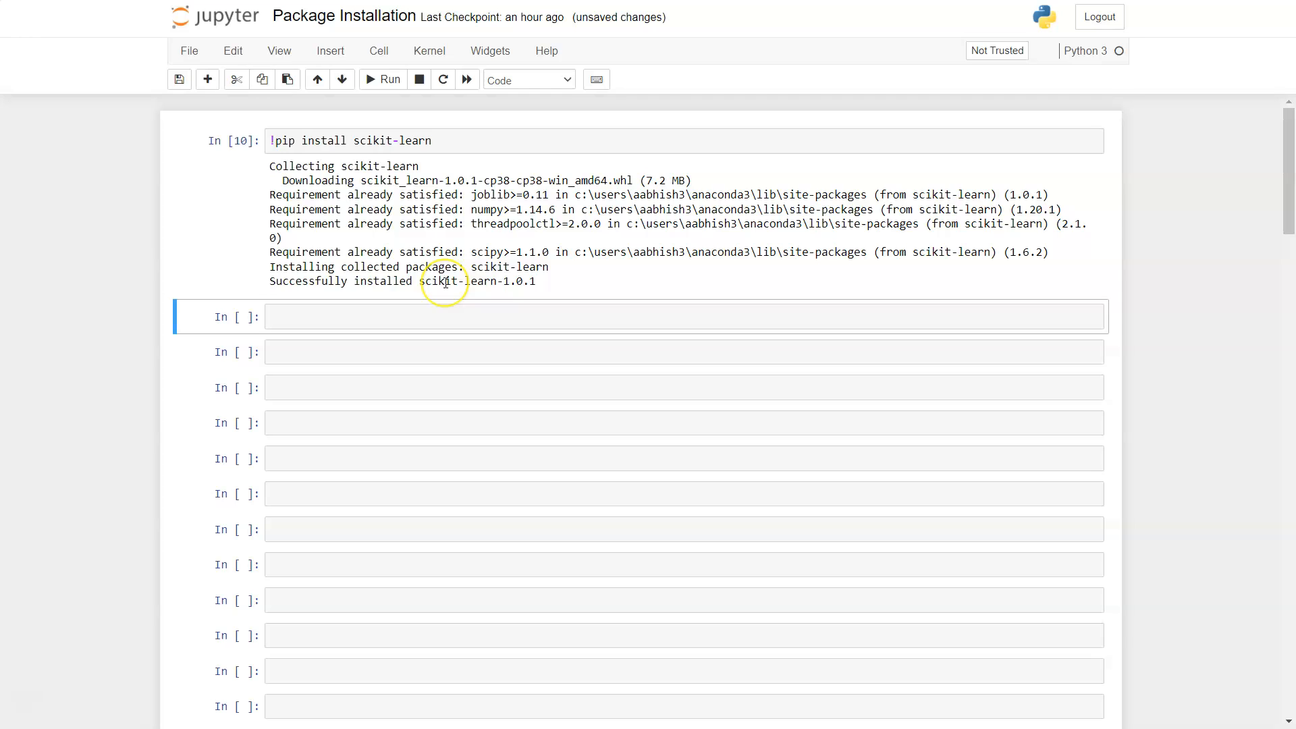
mouse_move(380, 280)
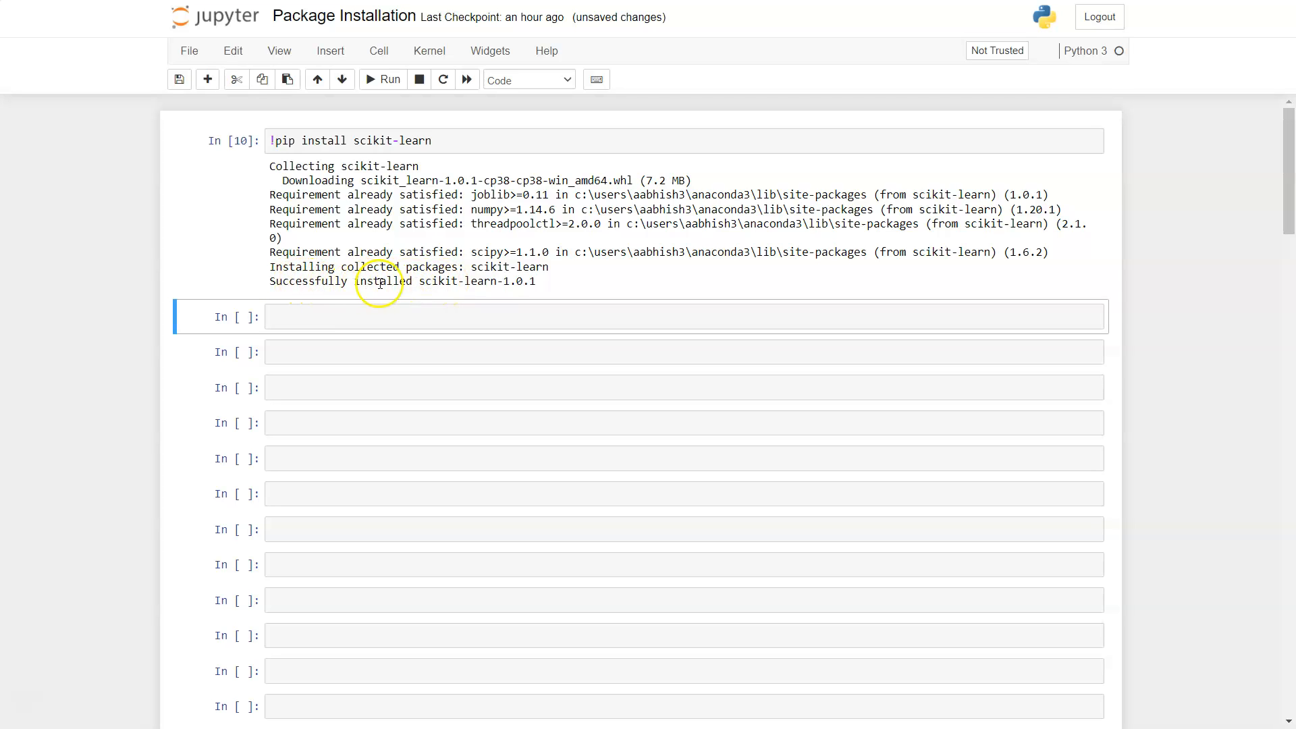
mouse_move(493, 297)
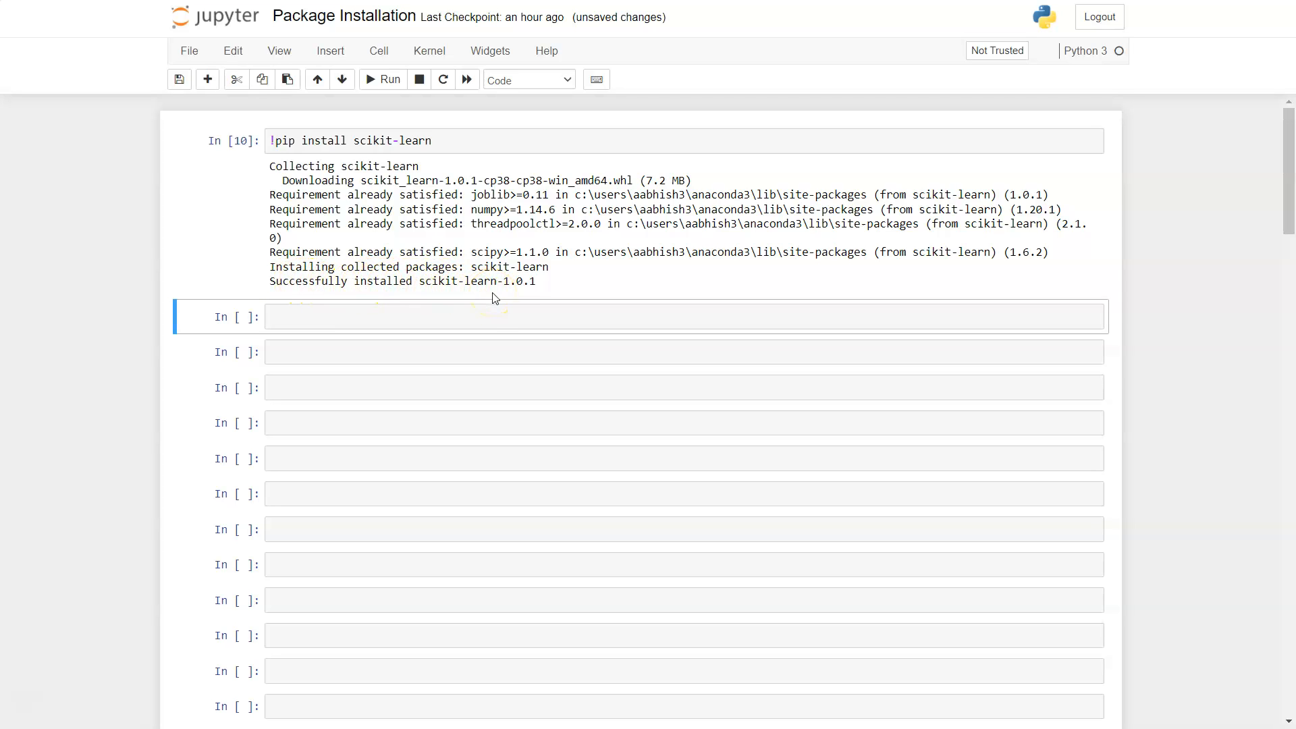
click(491, 315)
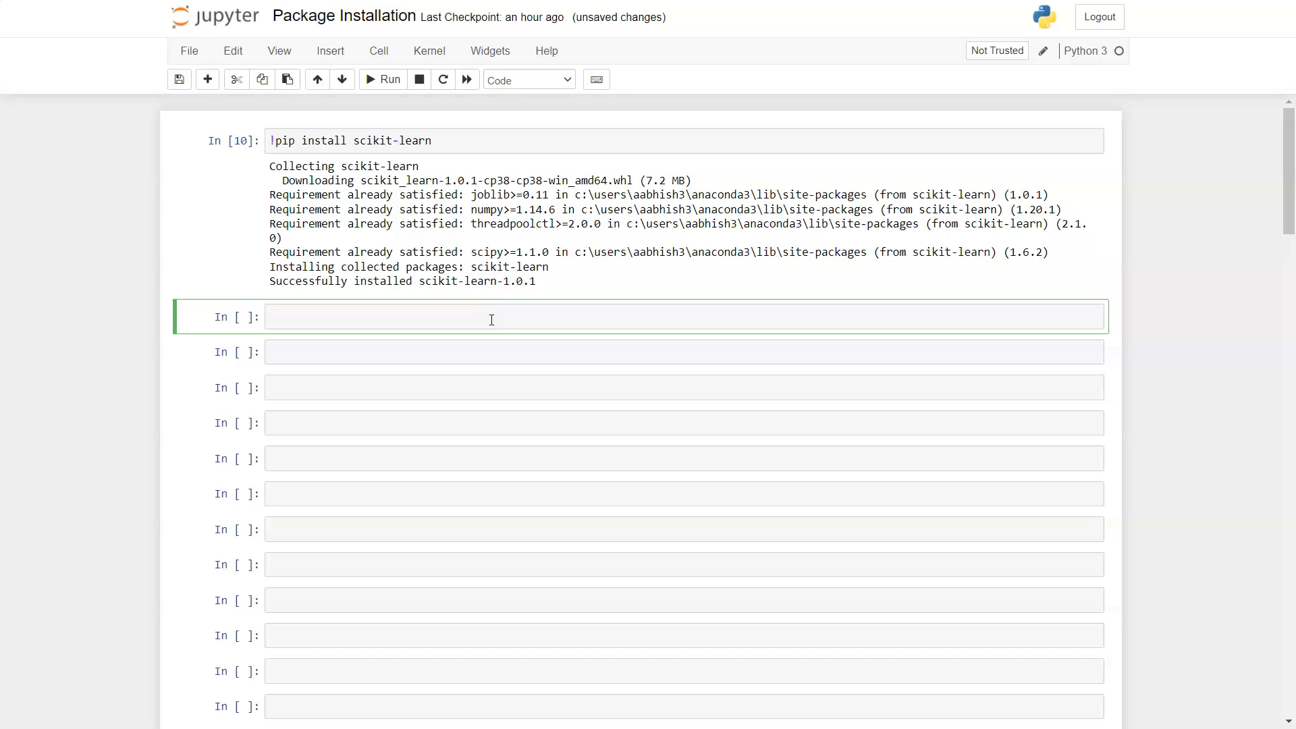
Step: Type 'import scikit-learn as sklearn' into the cell below the install output
text(import)
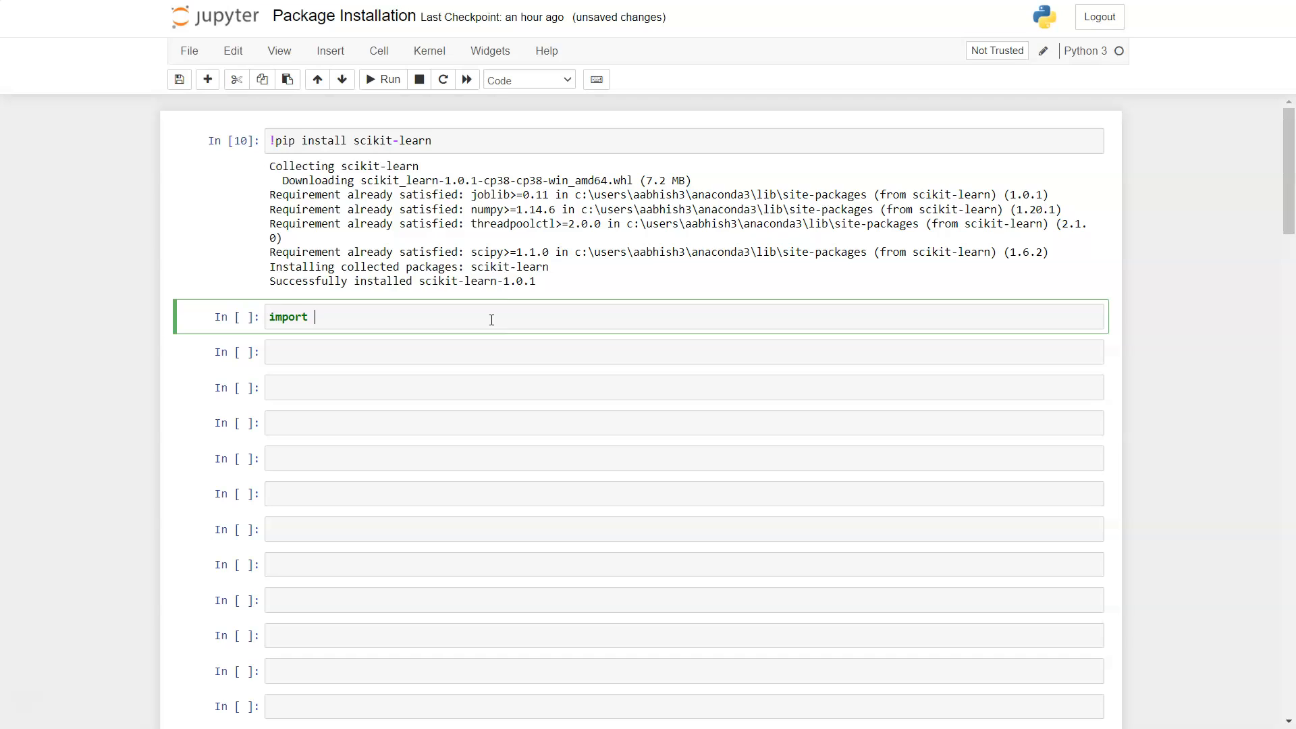
text(s)
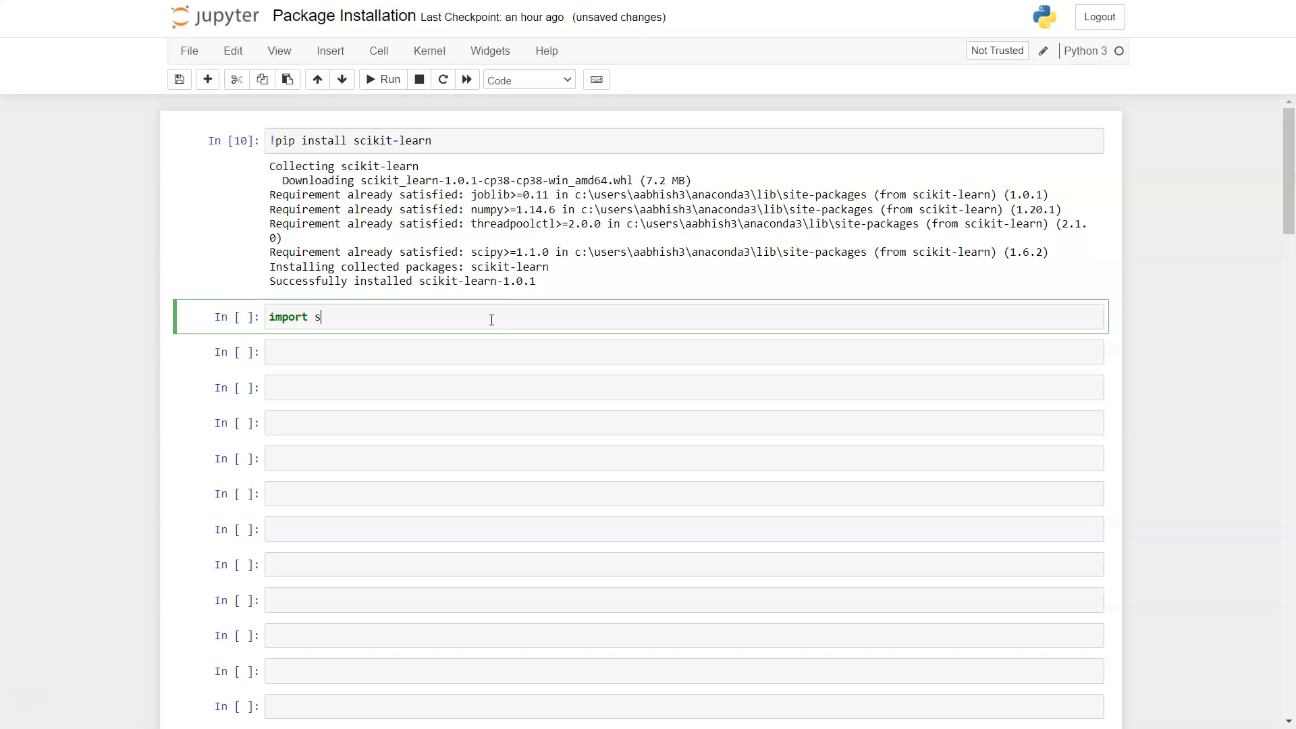
text(cikit-)
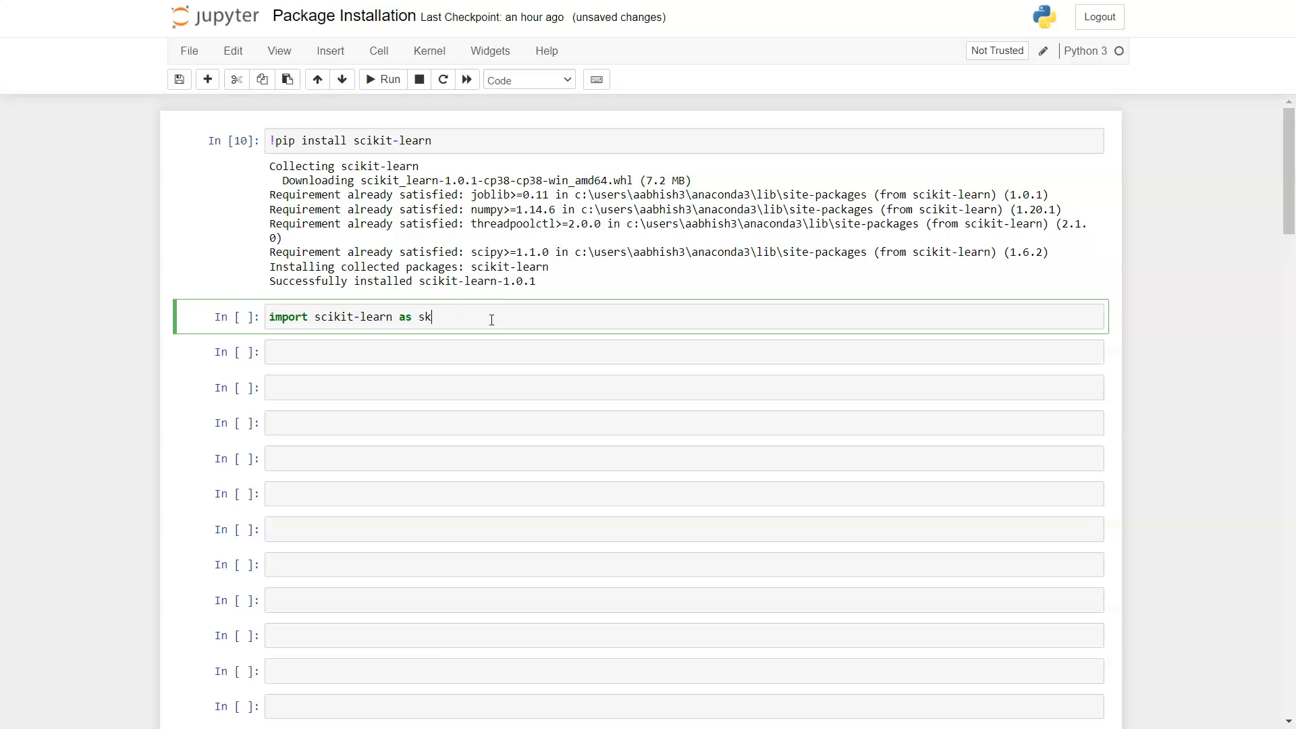
text(learn)
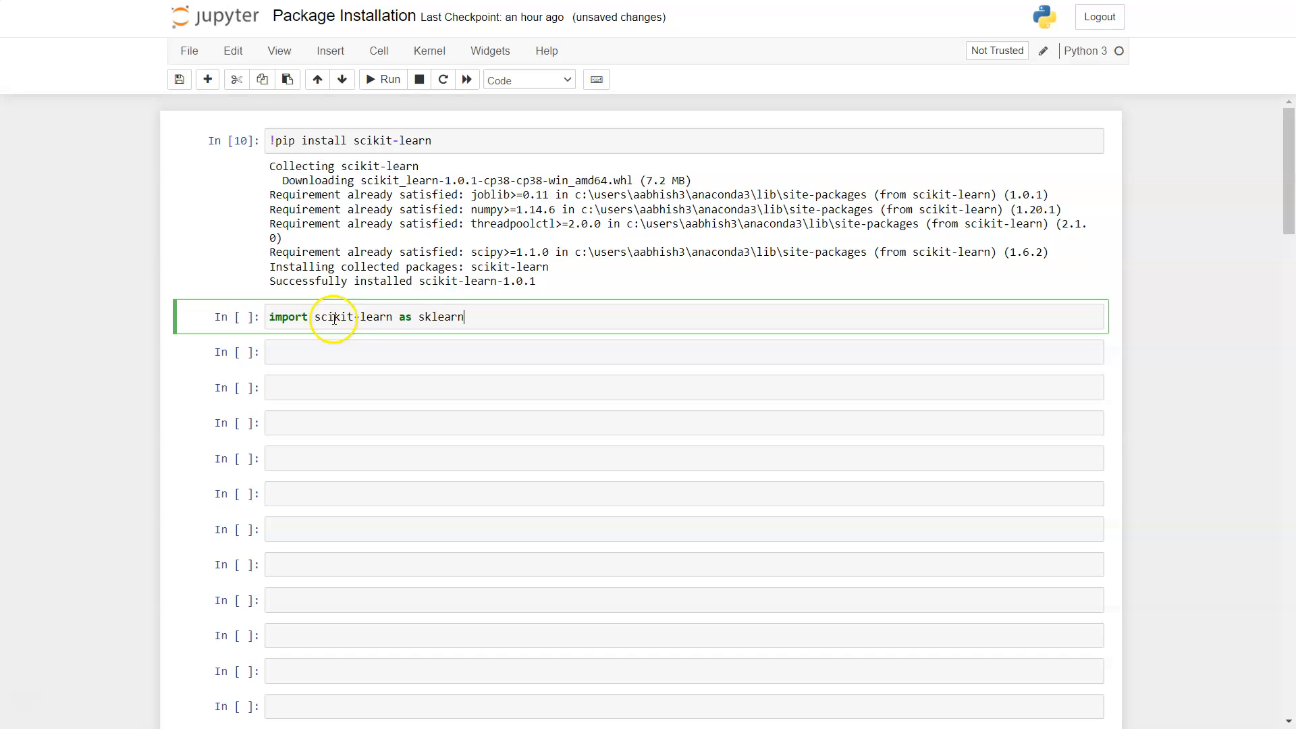
mouse_move(349, 317)
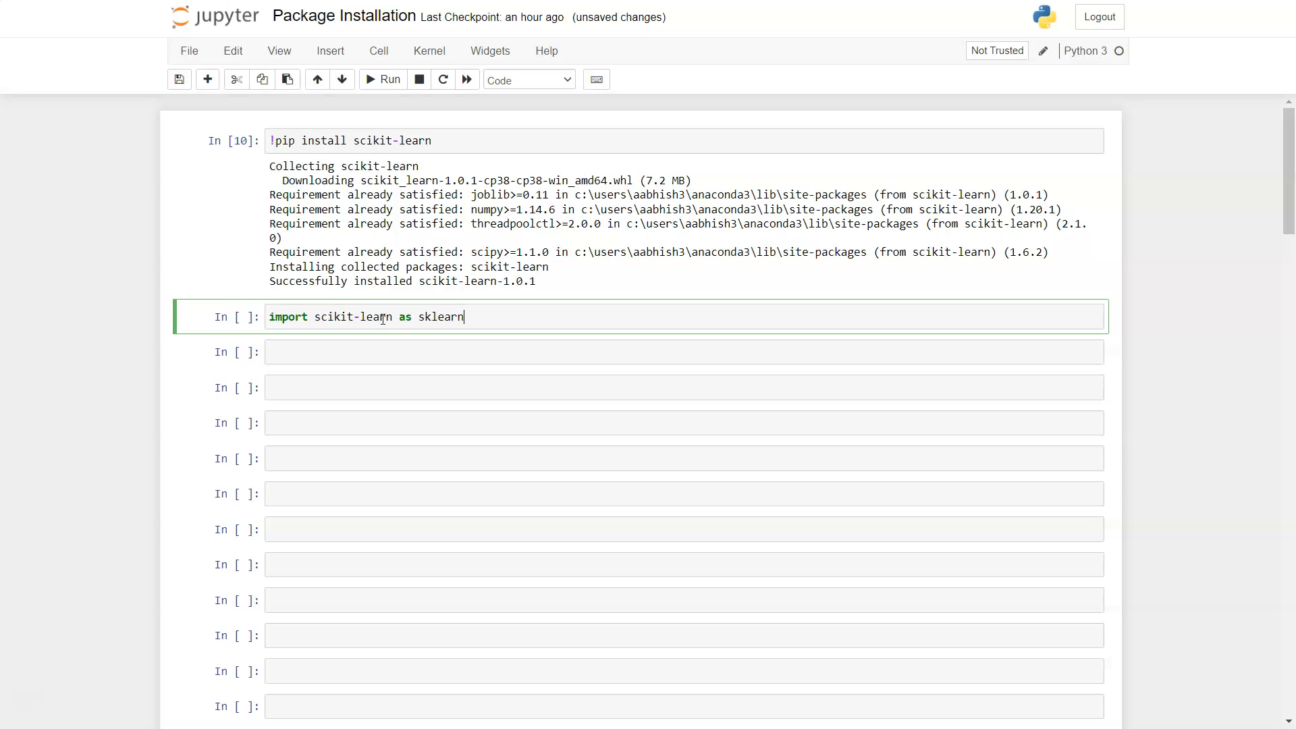
mouse_move(405, 317)
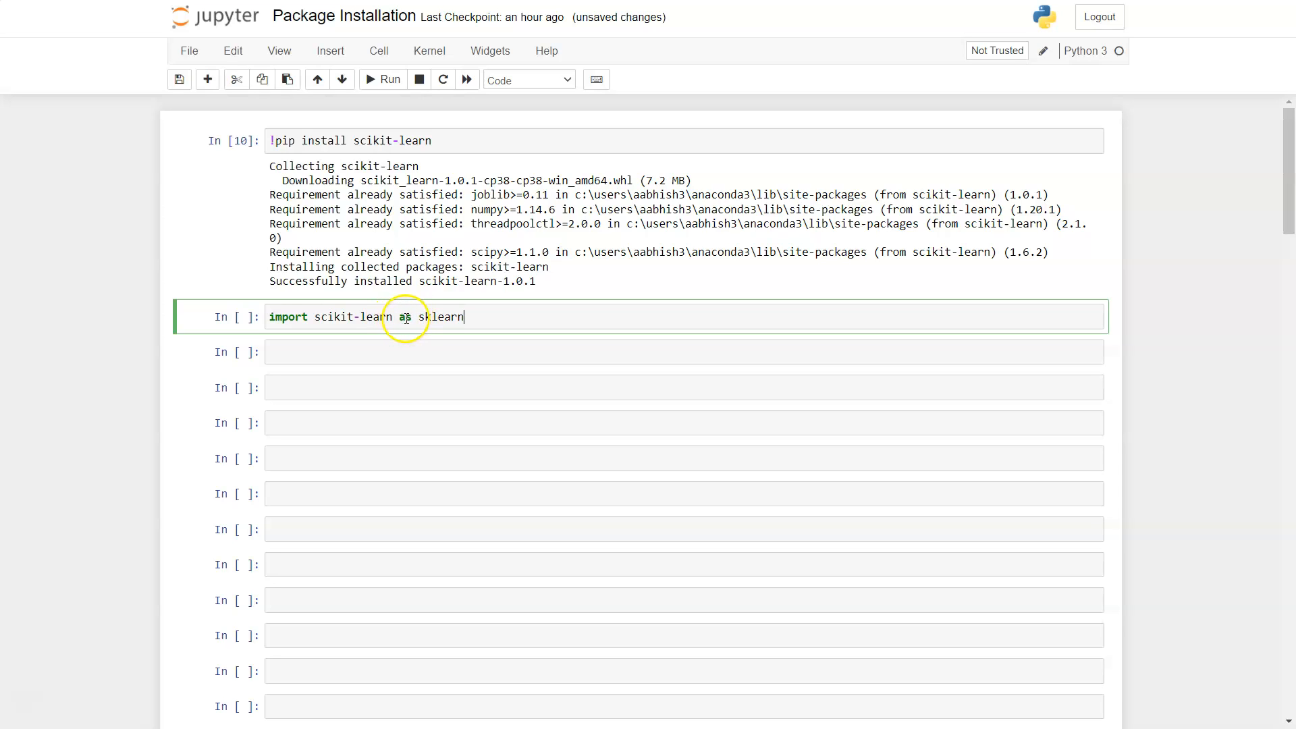
mouse_move(471, 316)
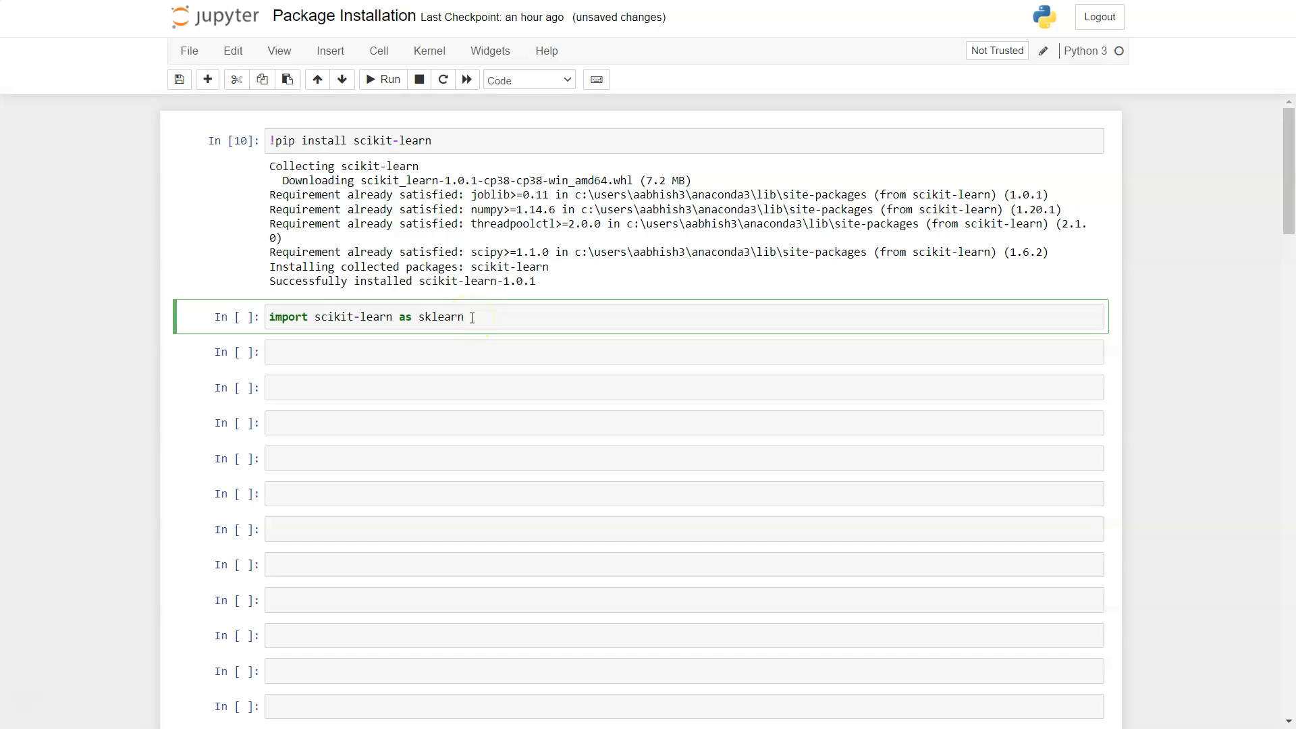
Step: Run the import, hit a SyntaxError, and correct the line to 'import sklearn as sl'
key(Backspace)
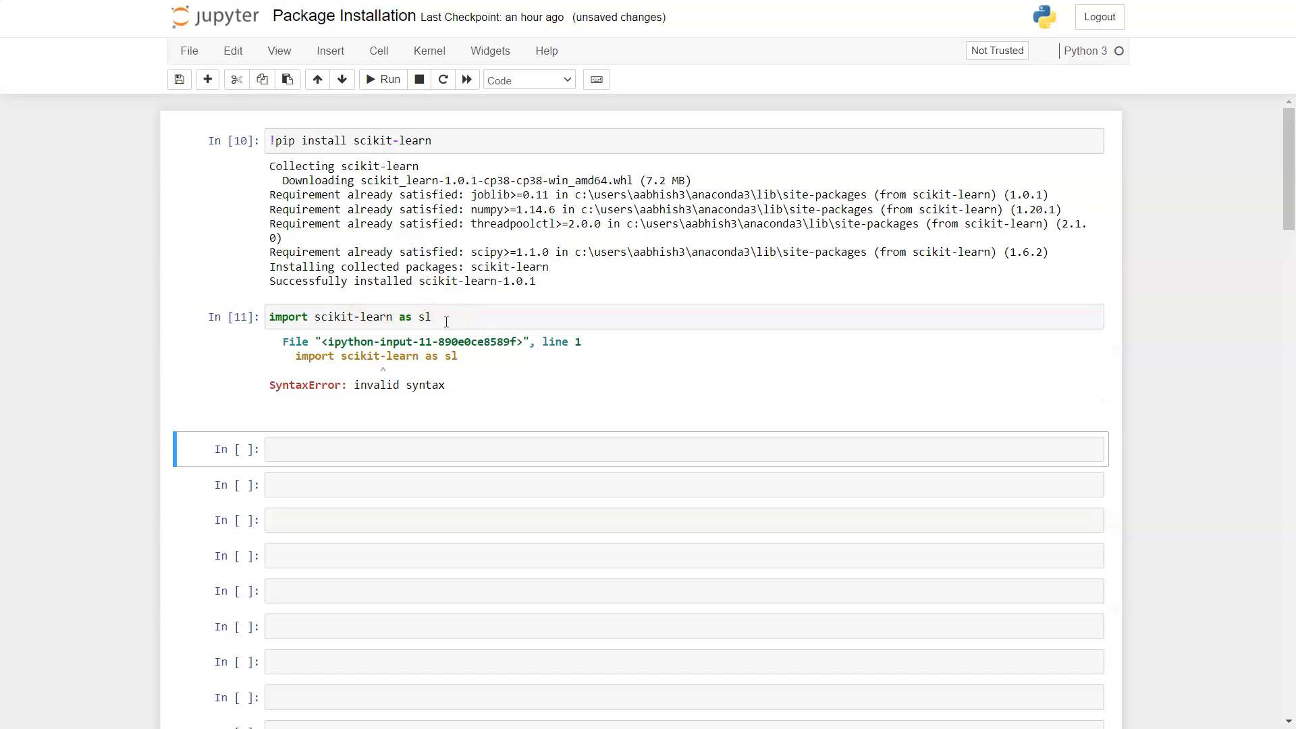
mouse_move(351, 305)
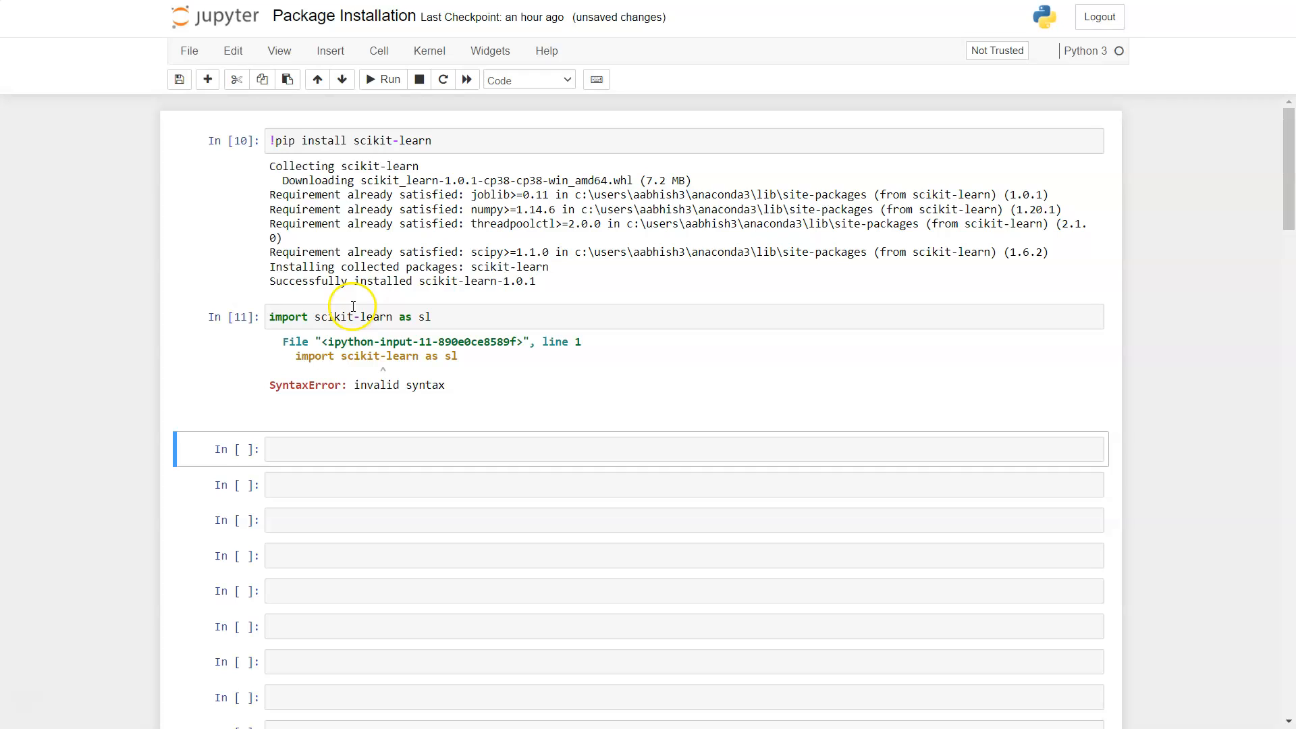
click(372, 317)
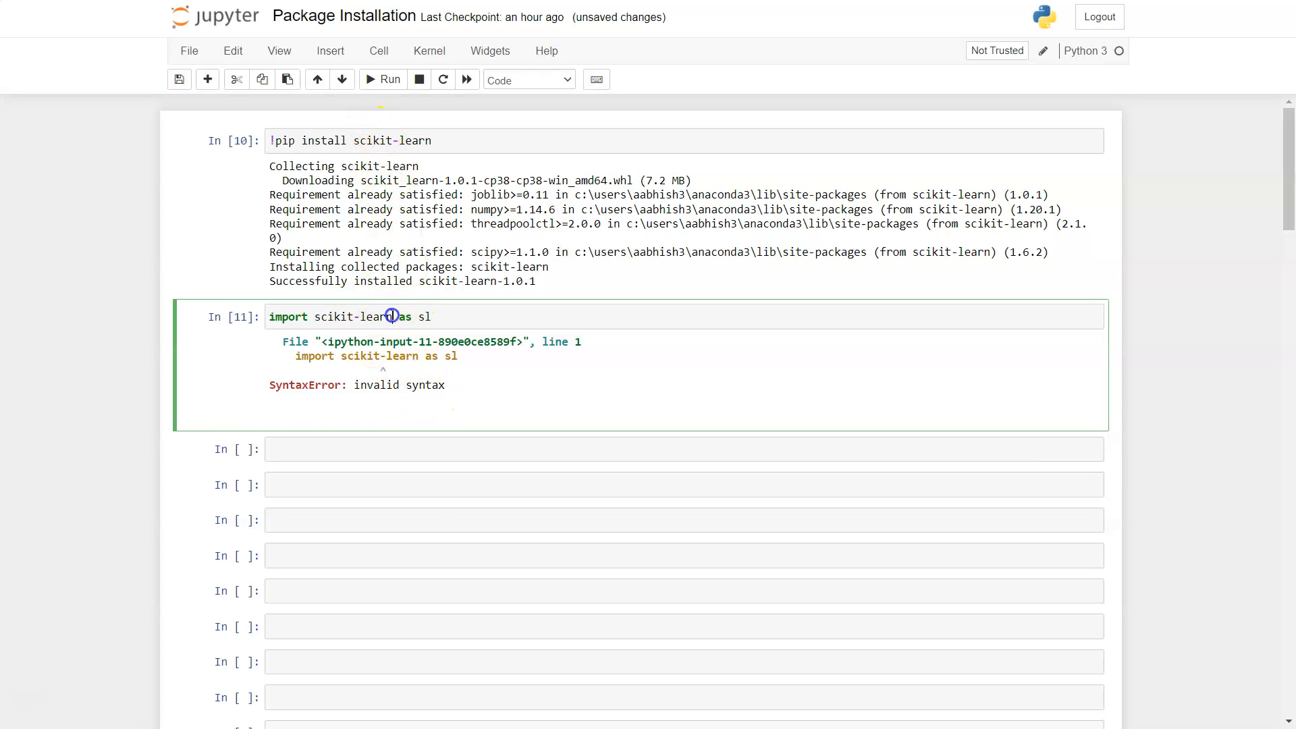
click(383, 79)
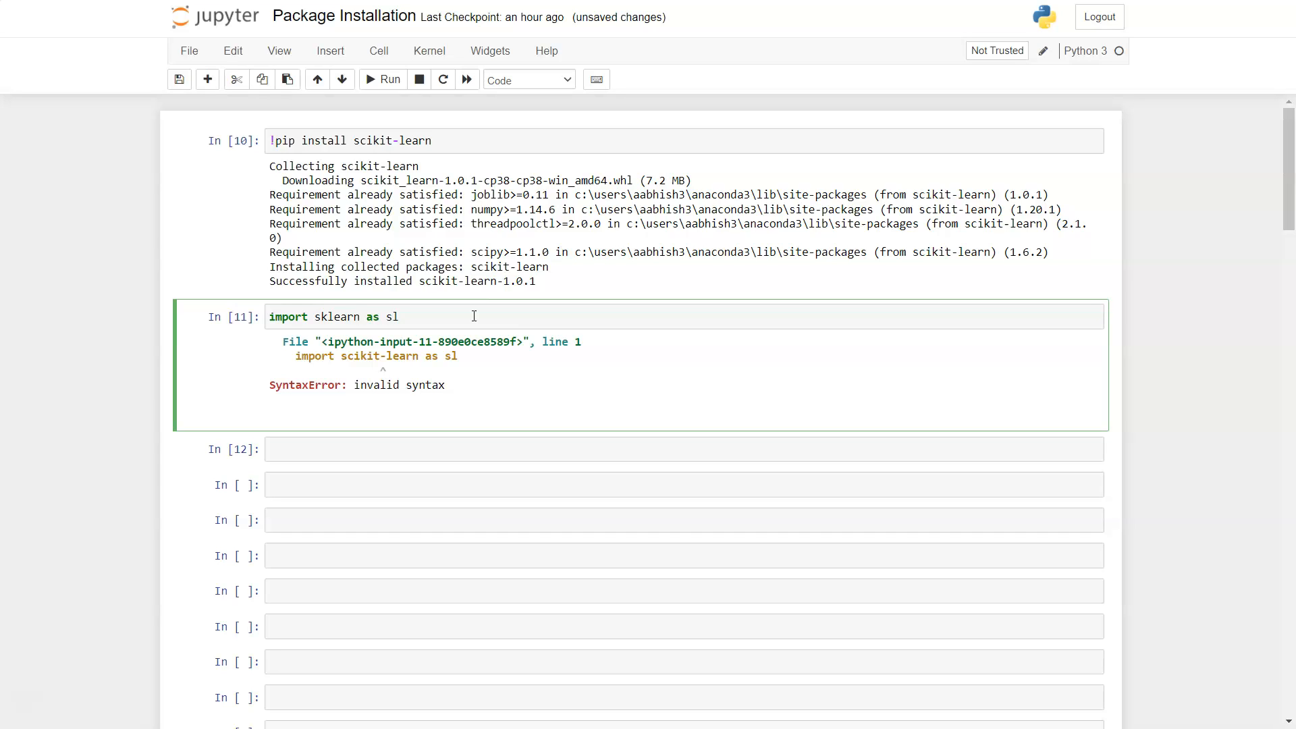
Step: Run the corrected import and type 'sl.' in the next cell
click(389, 79)
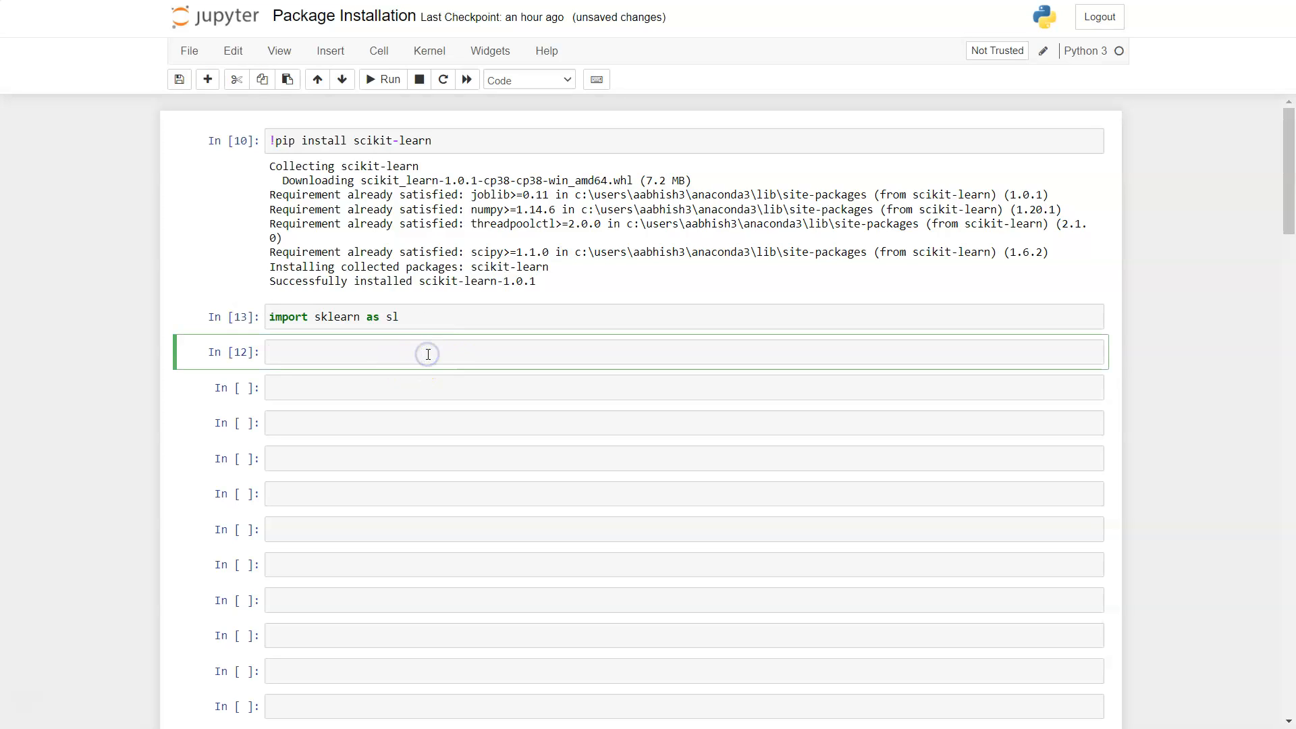
text(sl.)
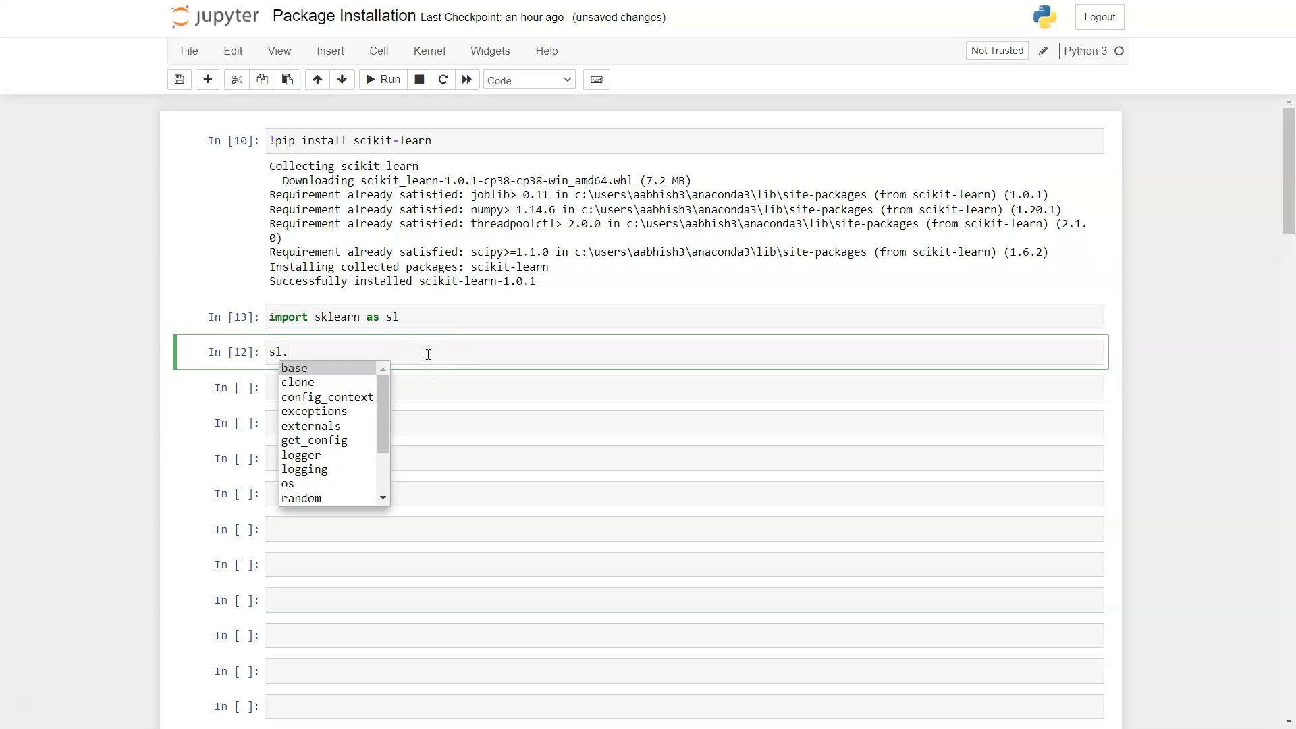
scroll(down, 3)
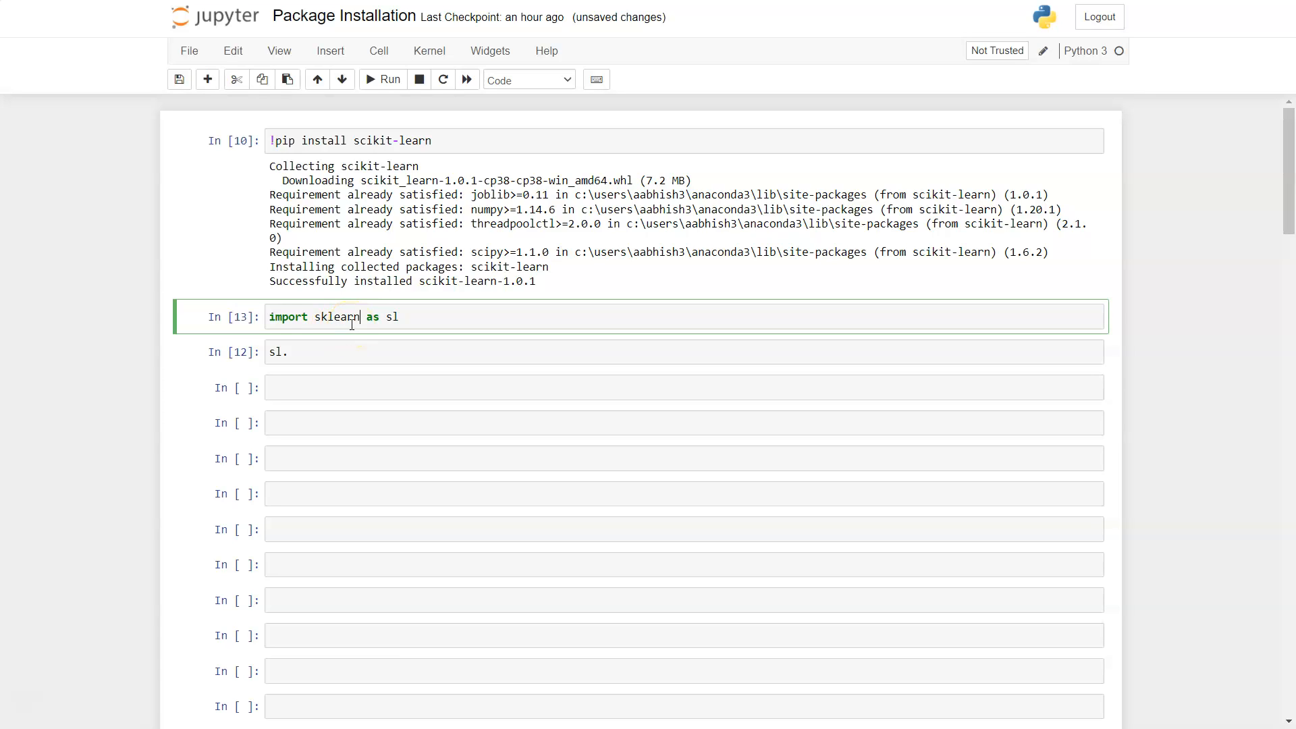
Step: Add a dot after sklearn in the import and browse the Tab-completion submodule list
text(.)
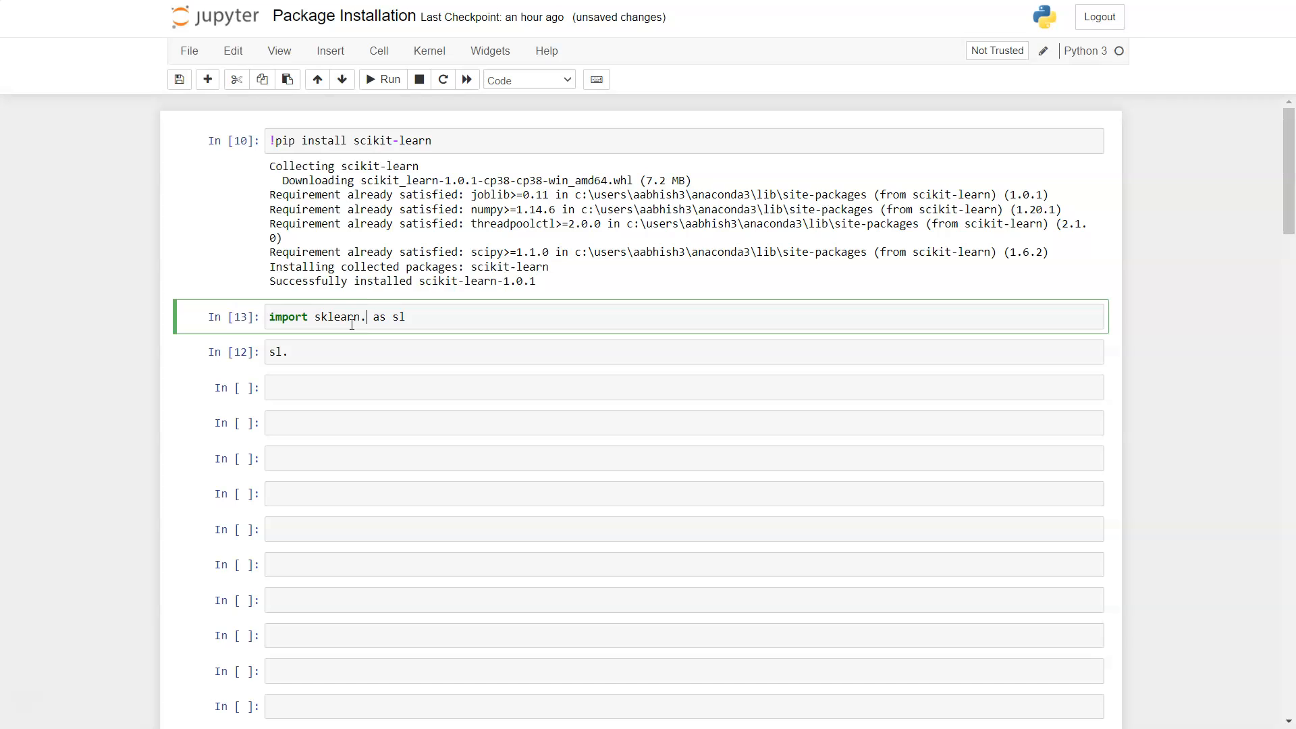
key(tab)
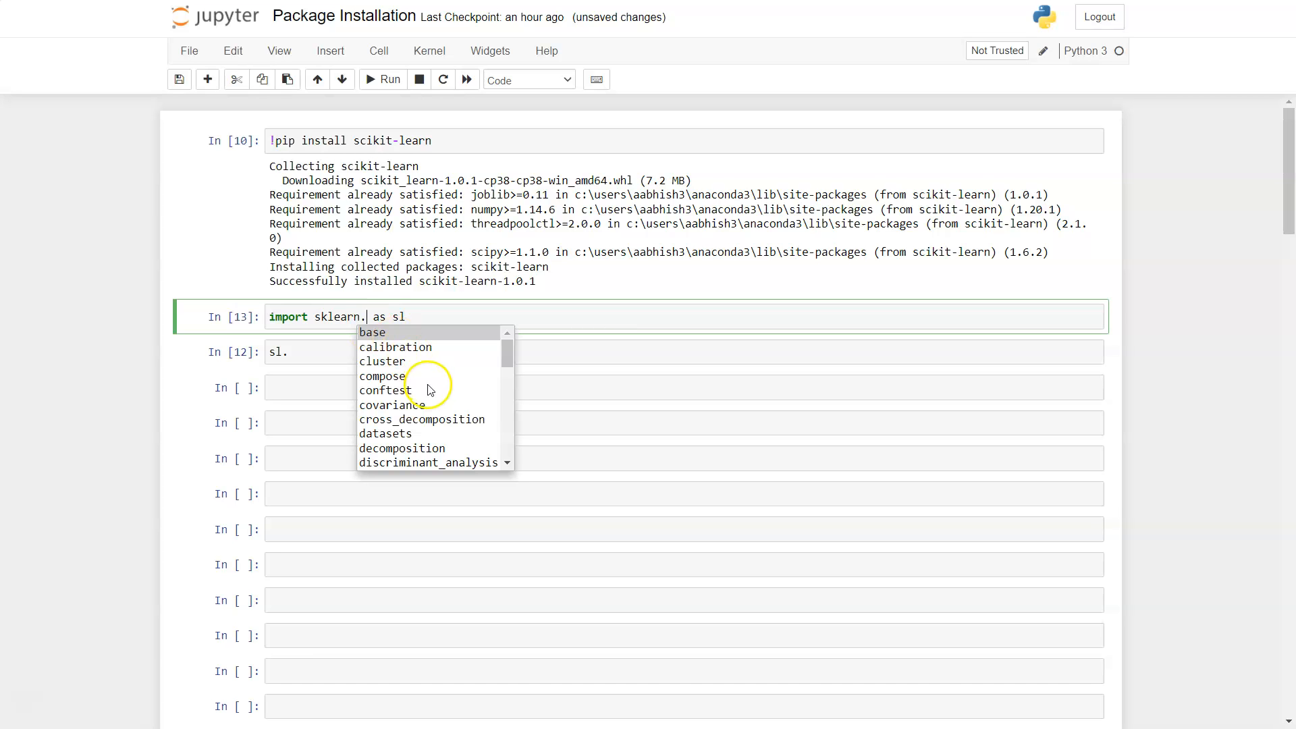
scroll(down, 3)
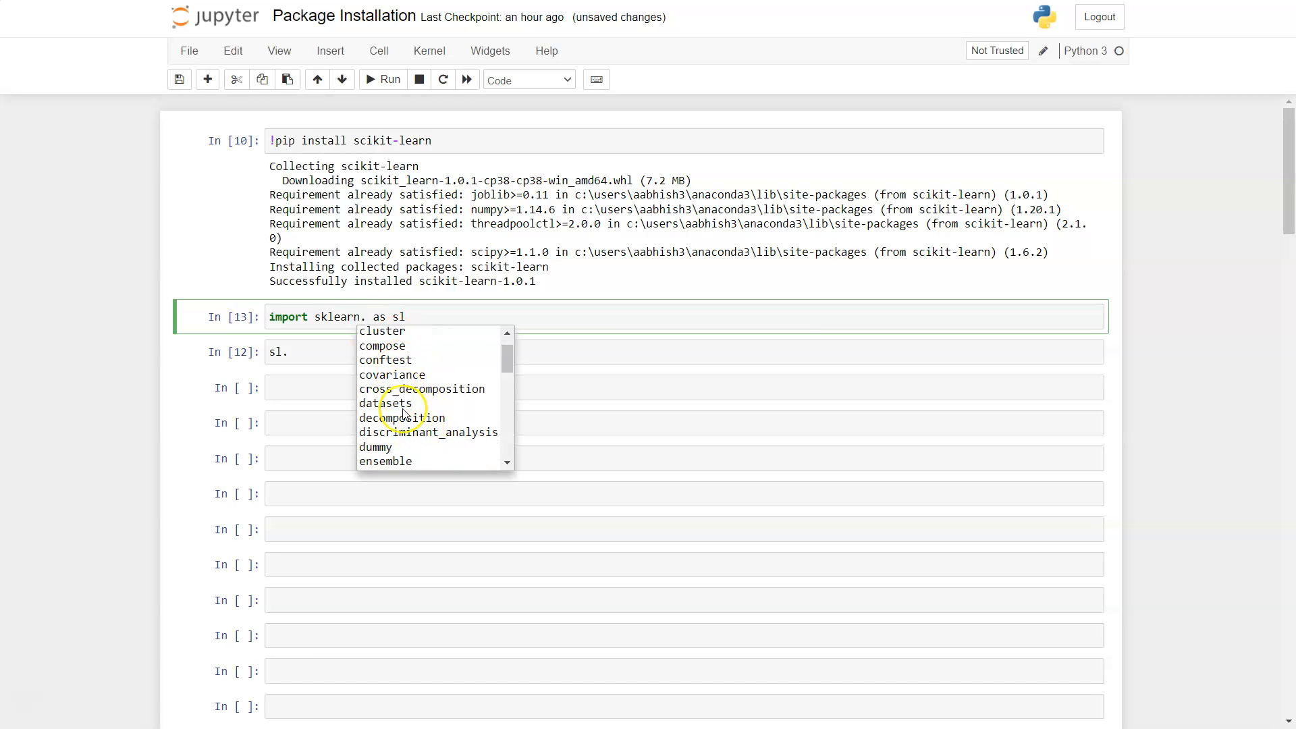
mouse_move(480, 434)
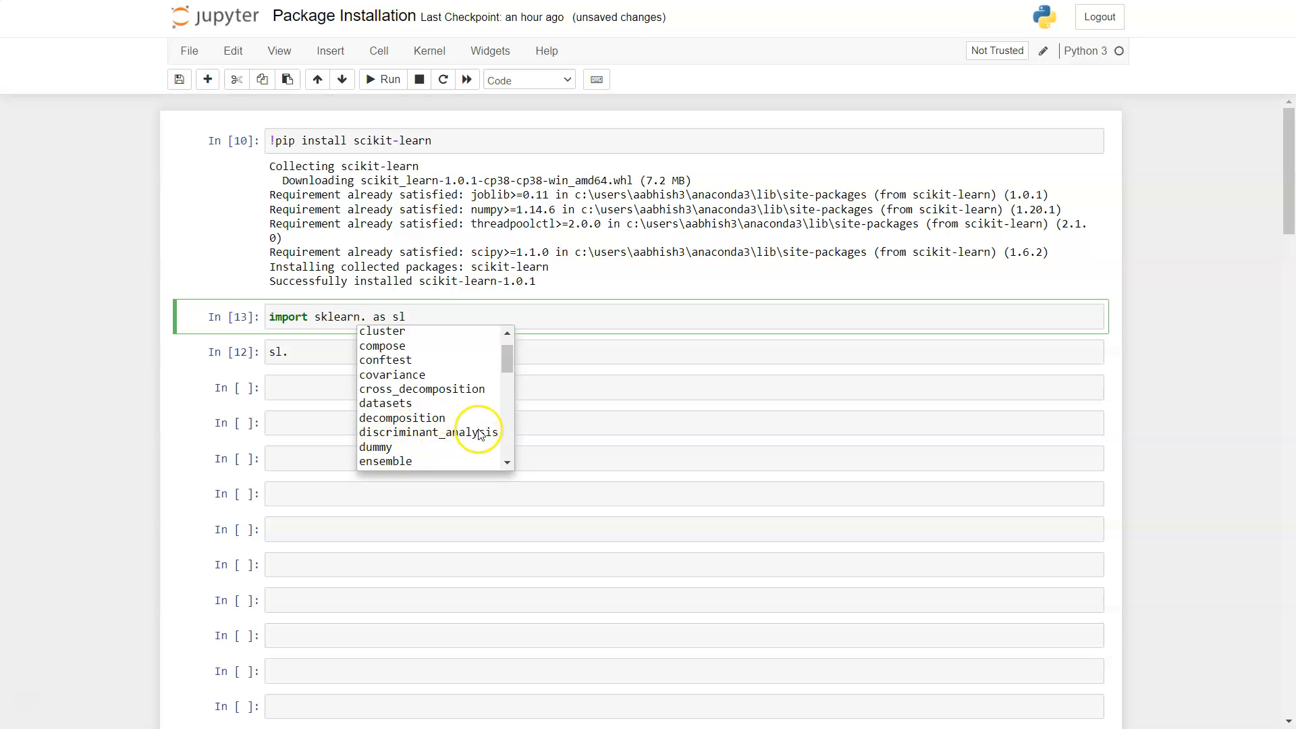
mouse_move(387, 379)
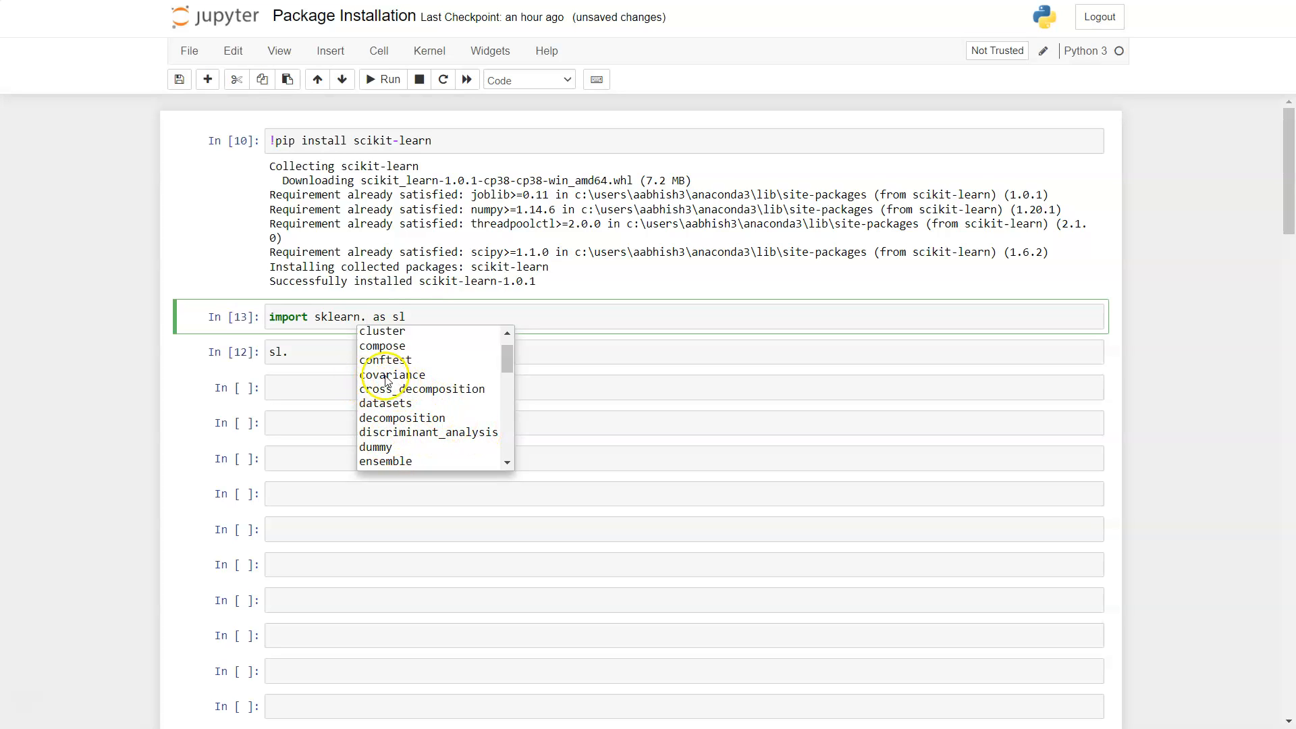
scroll(down, 3)
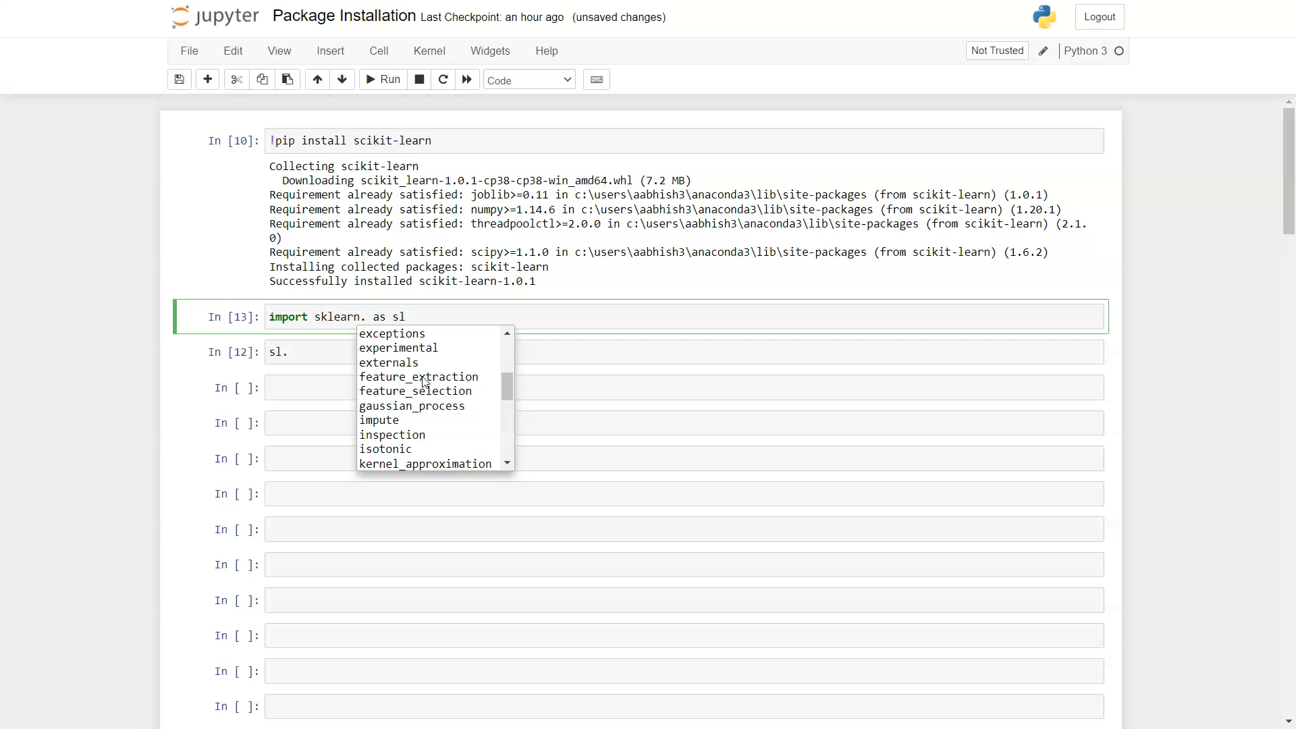
scroll(down, 3)
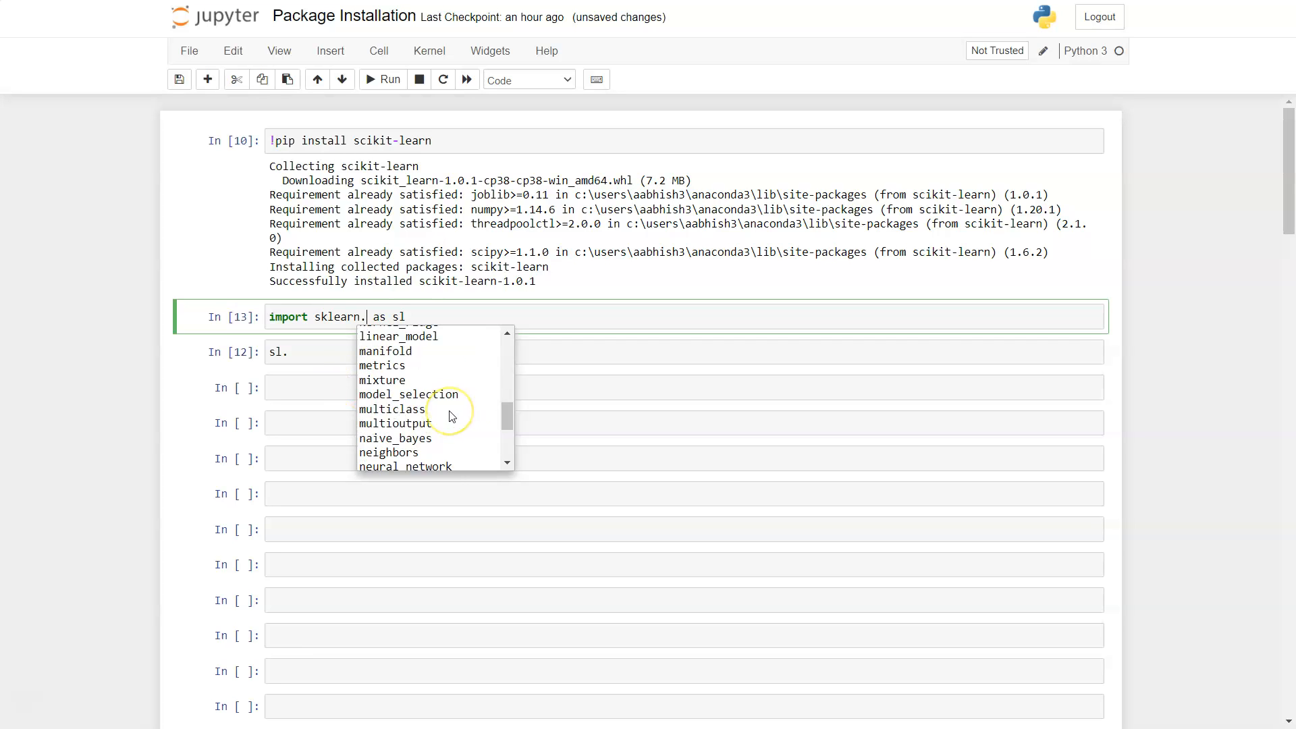
scroll(up, 3)
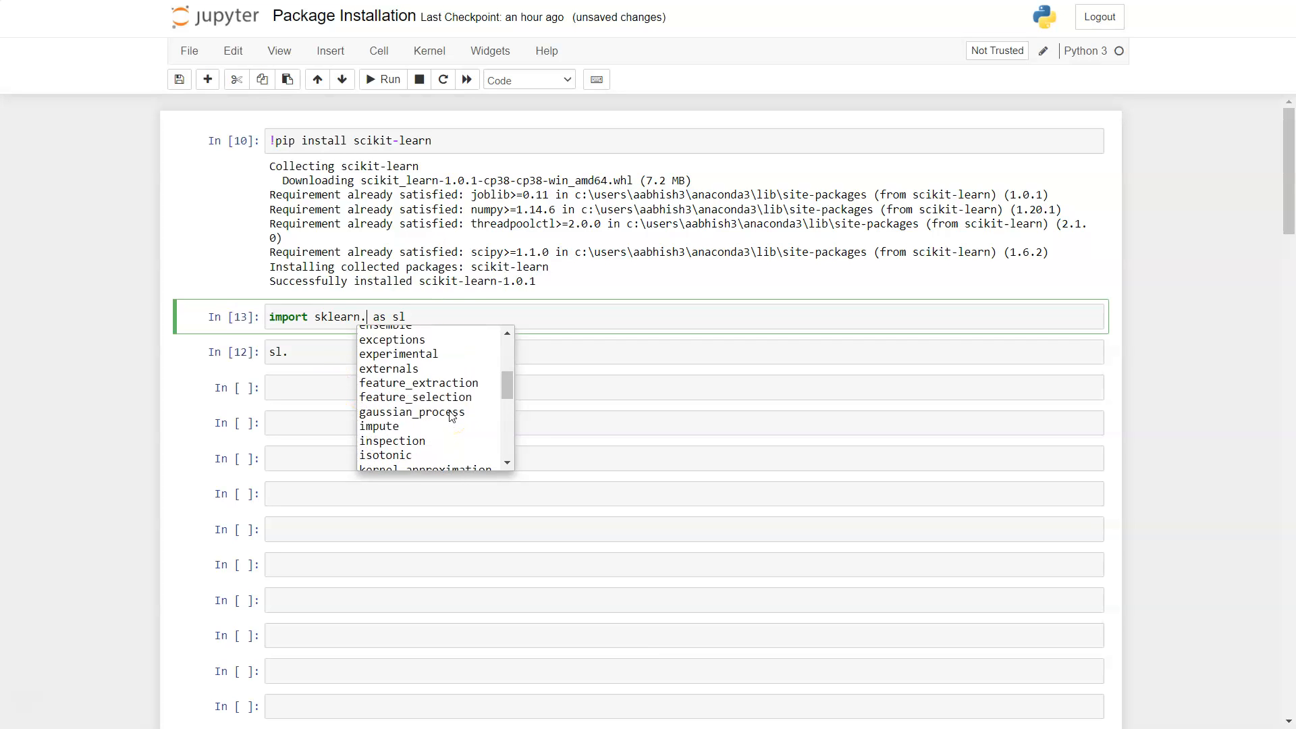
scroll(down, 3)
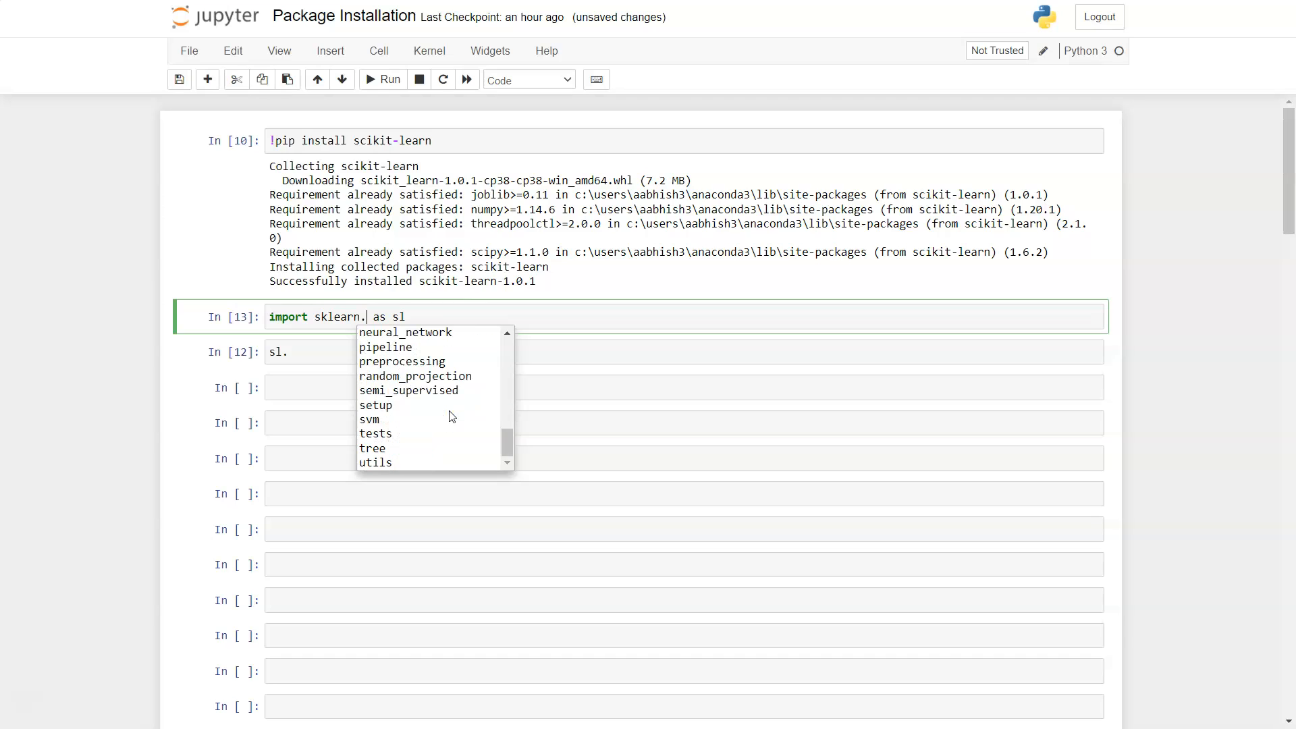
scroll(up, 3)
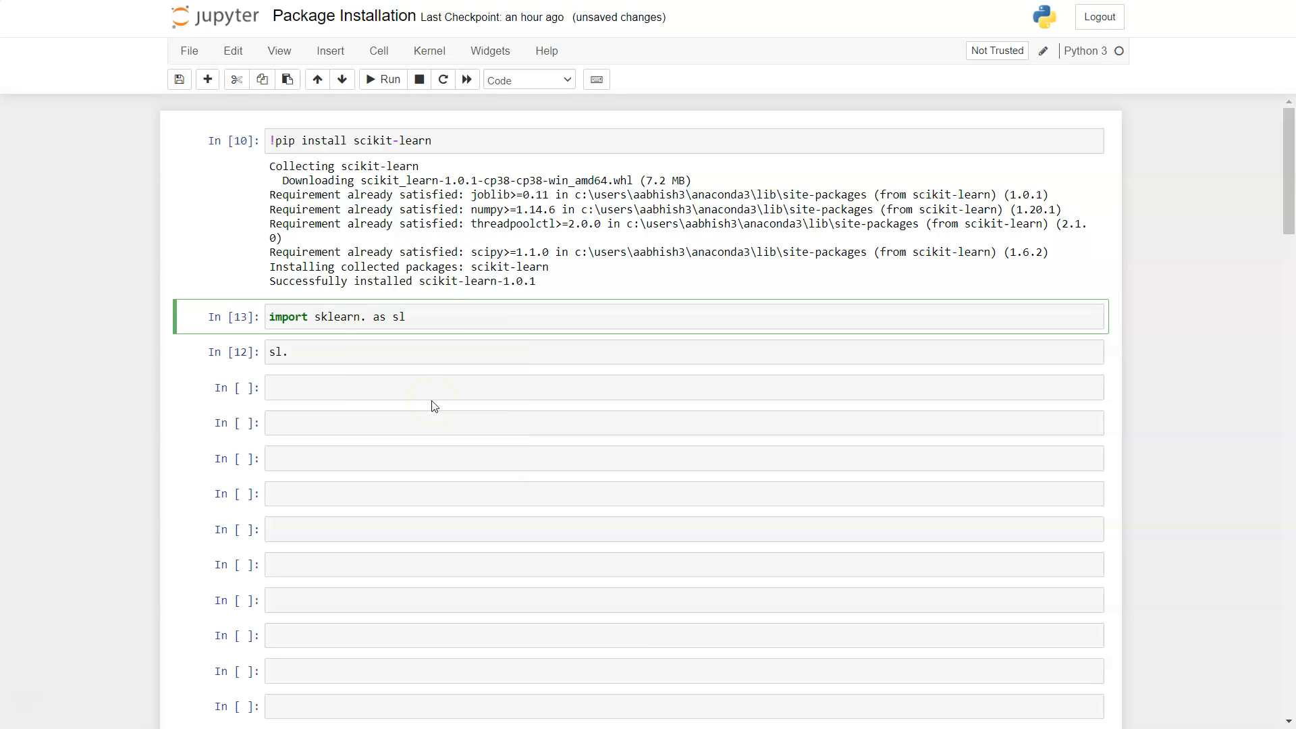
mouse_move(422, 332)
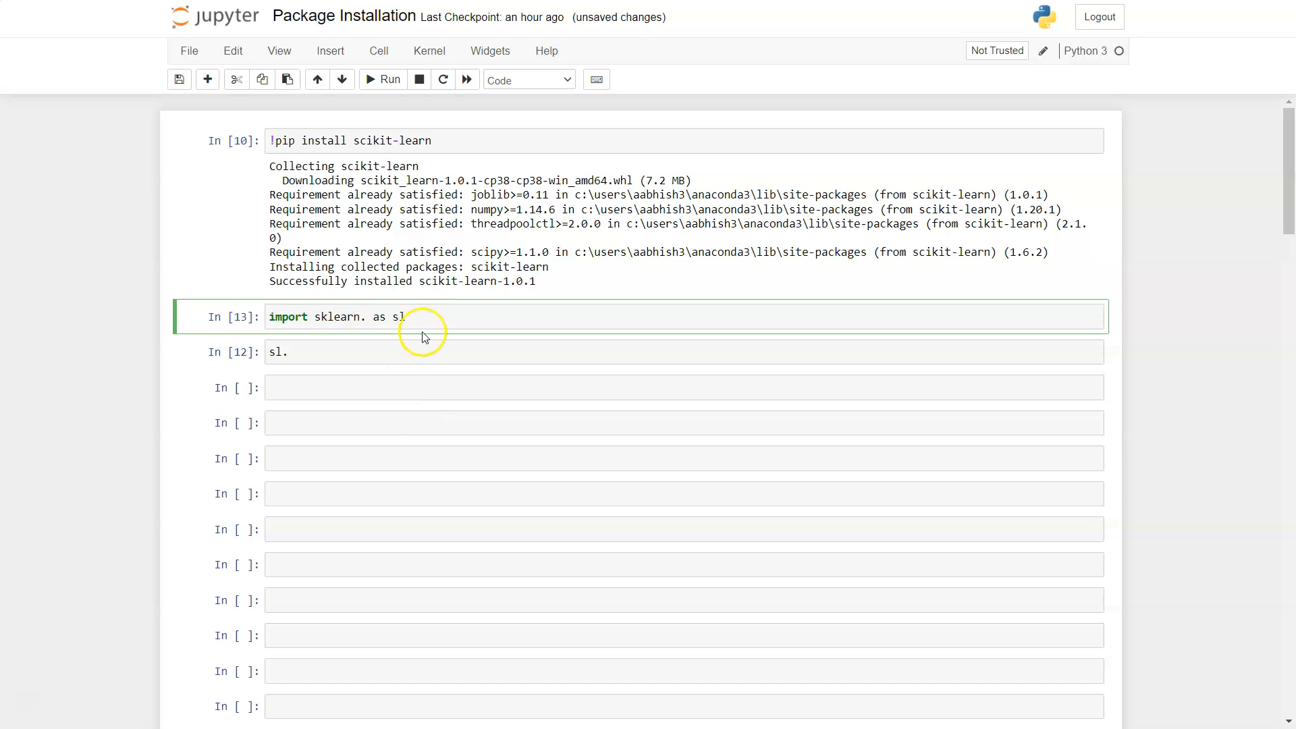